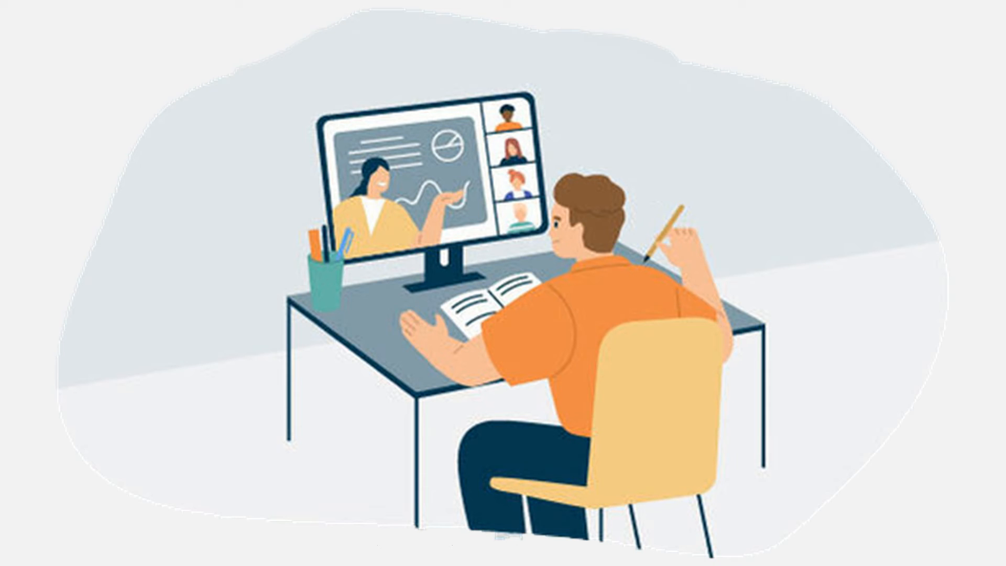
# Paste the copied link into Firefox's address bar and load Oracle's SQL Language page
pyautogui.click(585, 544)
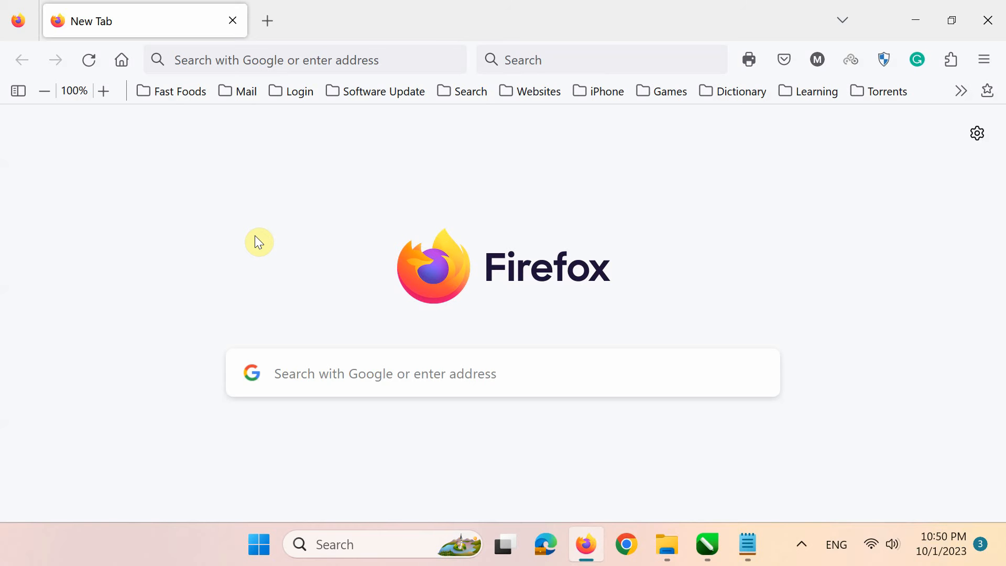
pyautogui.moveTo(297, 206)
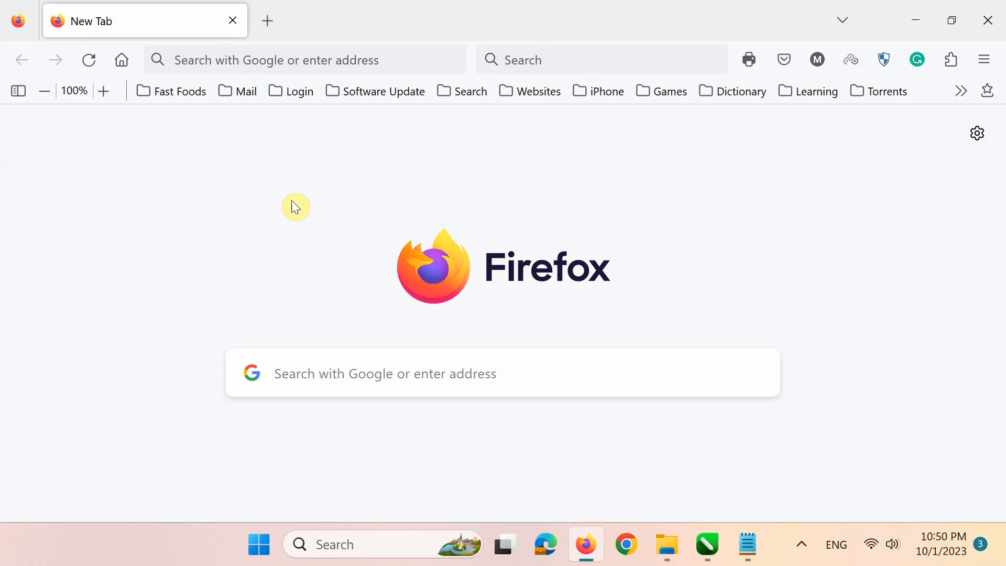
pyautogui.rightClick(305, 59)
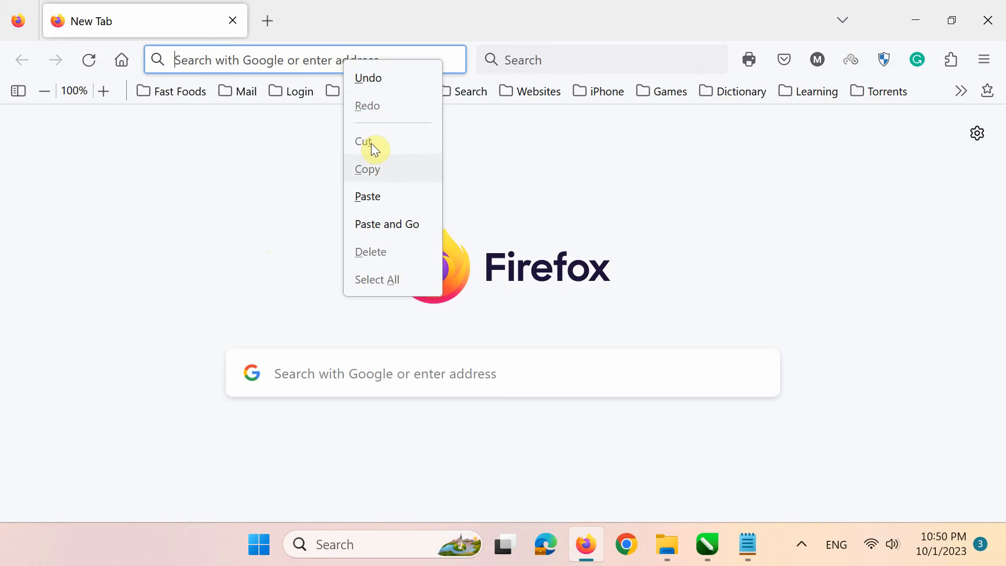
pyautogui.click(367, 196)
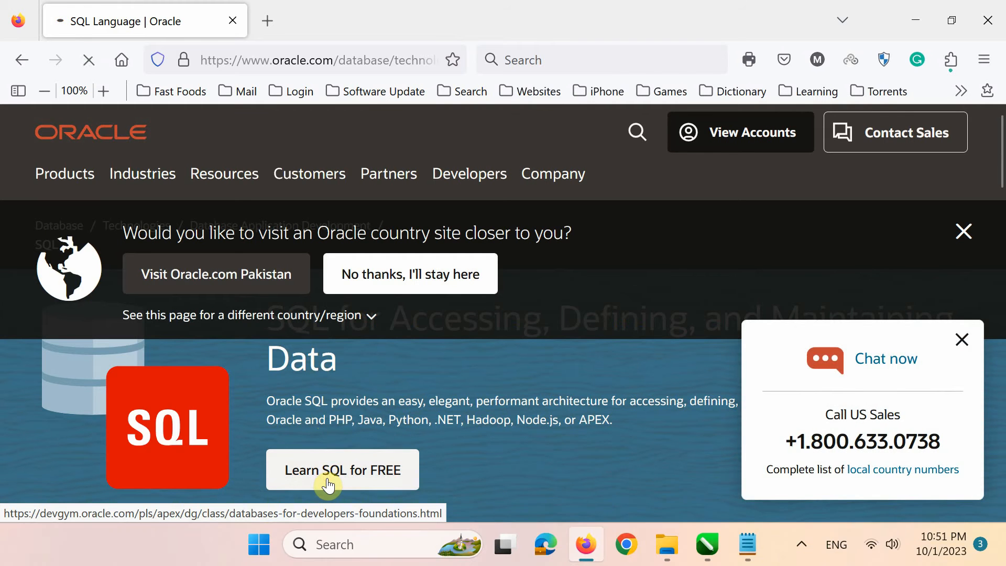
# Open the free 'Databases for Developers: Foundations' course page and browse its twelve modules and FAQ
pyautogui.click(341, 469)
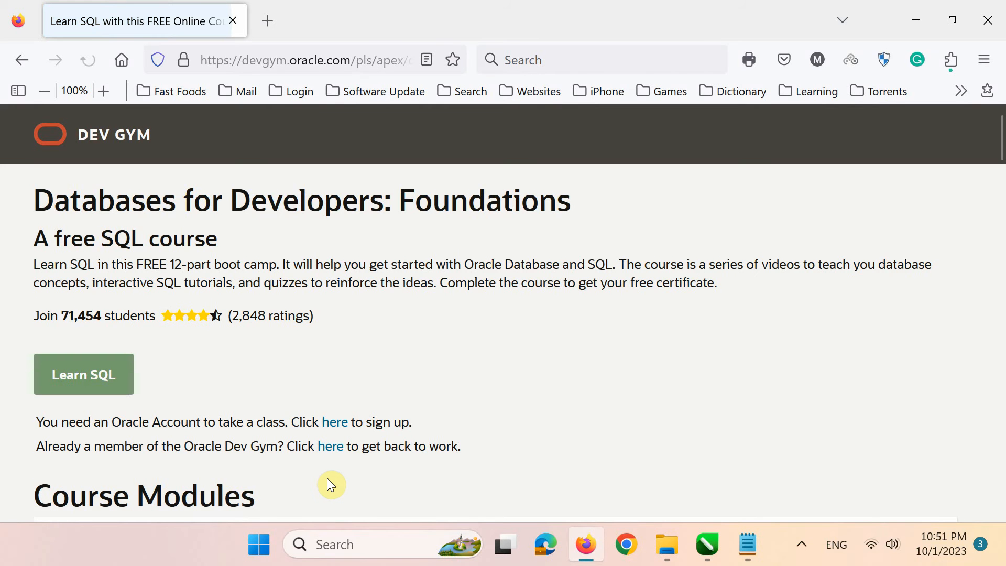
pyautogui.scroll(-3)
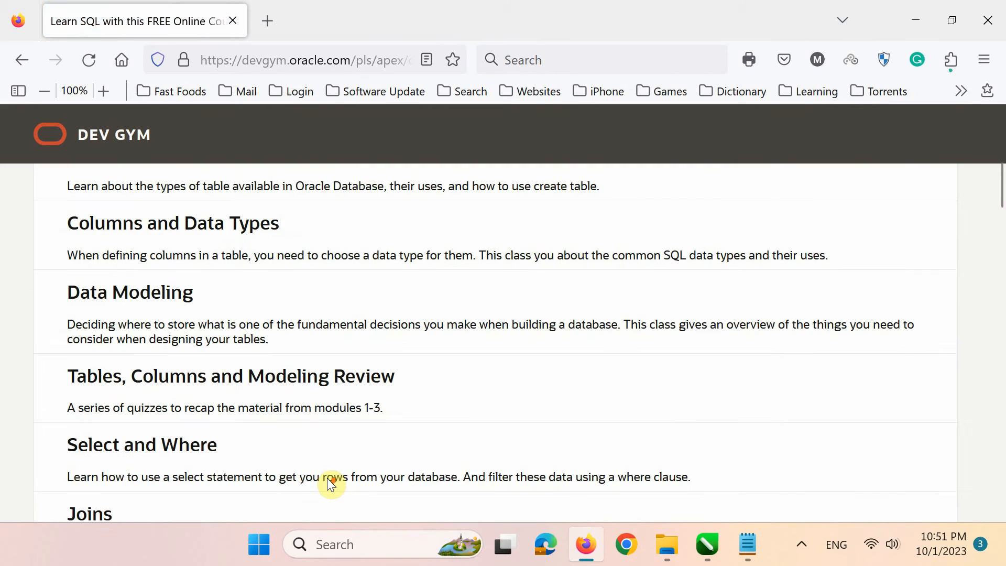
pyautogui.scroll(-3)
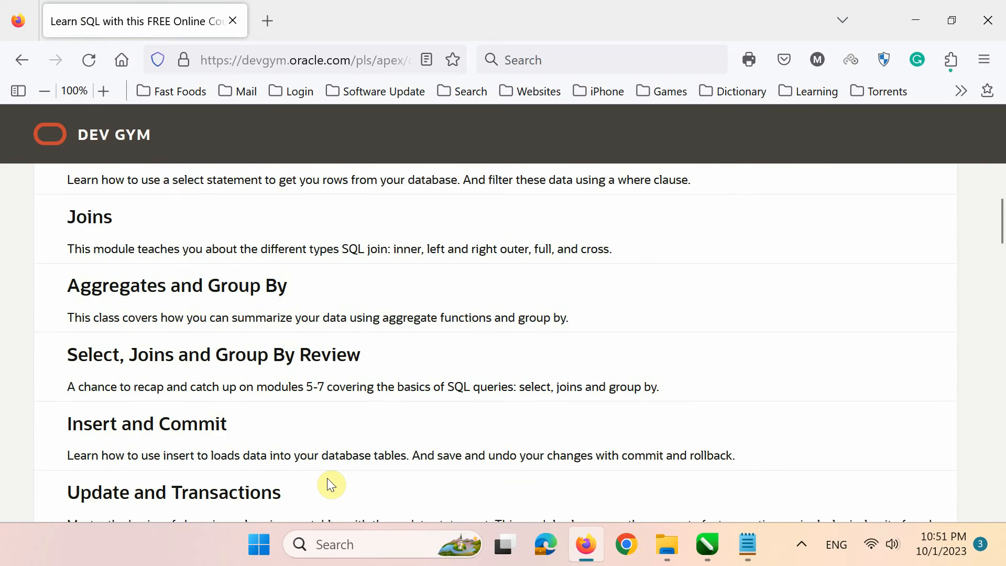
pyautogui.scroll(-3)
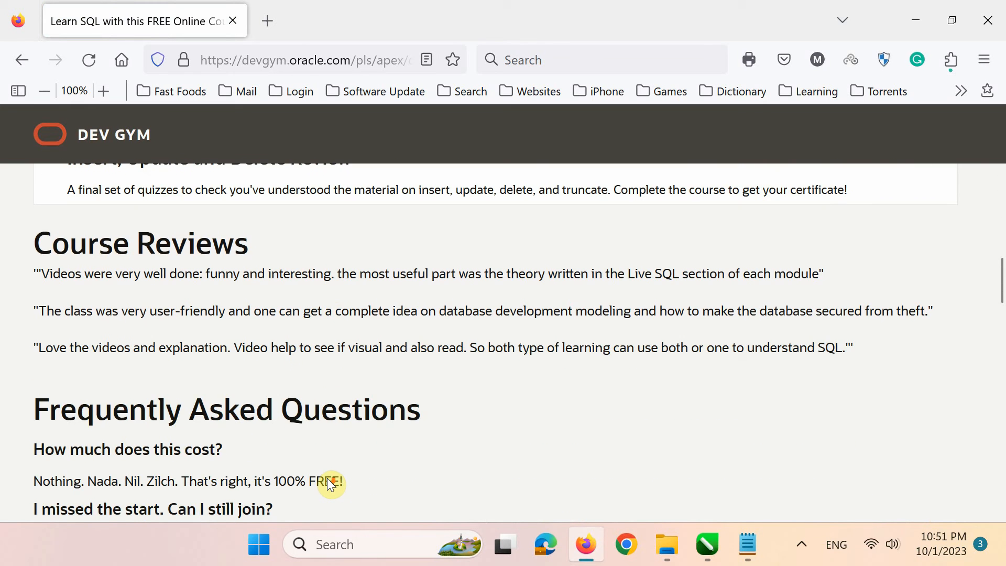
pyautogui.scroll(3)
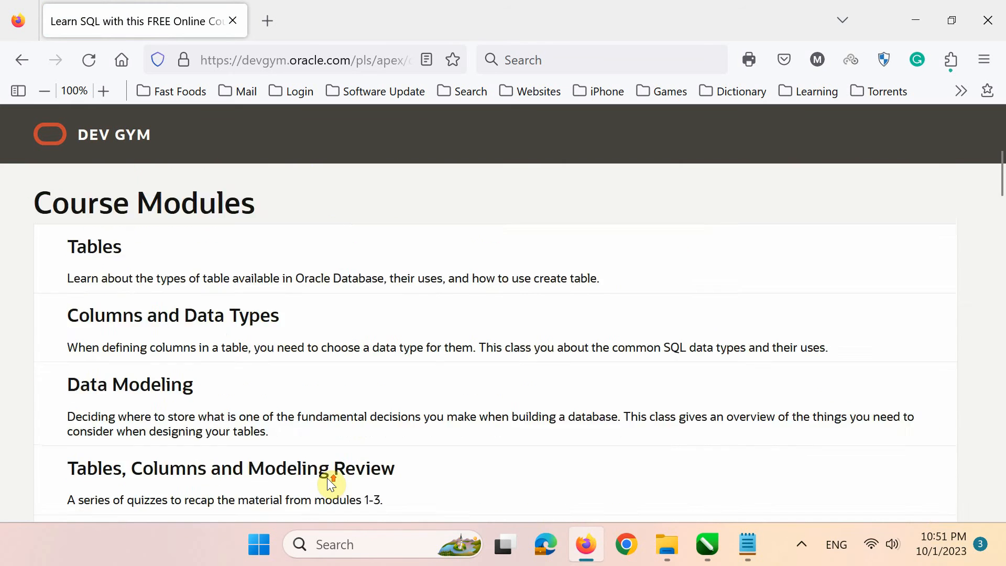
pyautogui.scroll(3)
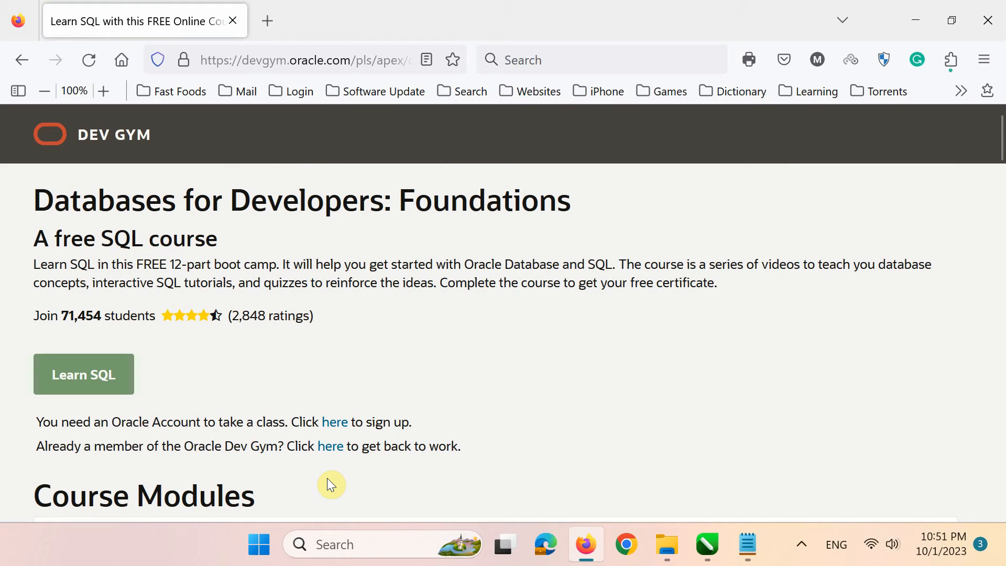
pyautogui.moveTo(84, 390)
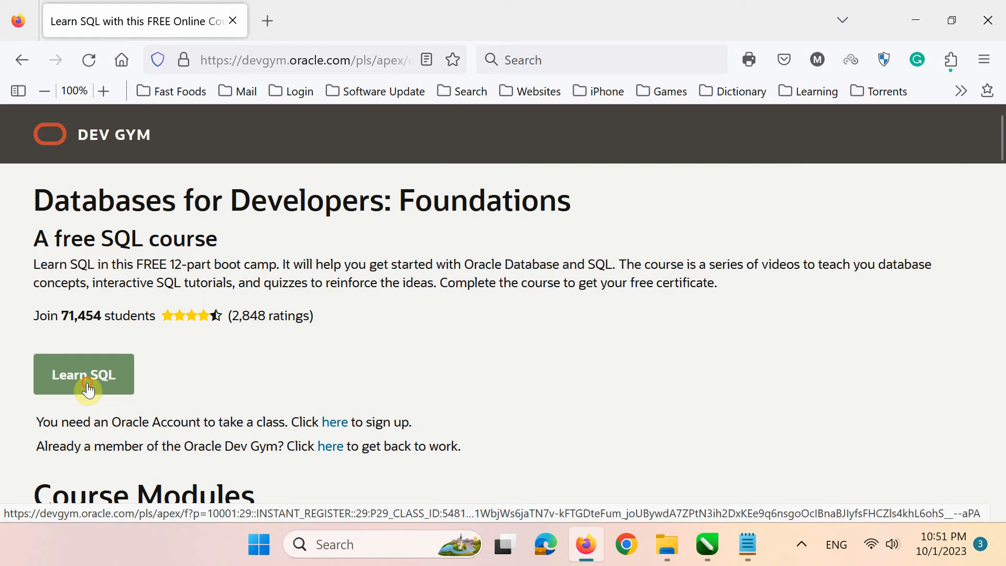
# Start the Learn SQL course and sign in with the Oracle account credentials
pyautogui.click(83, 375)
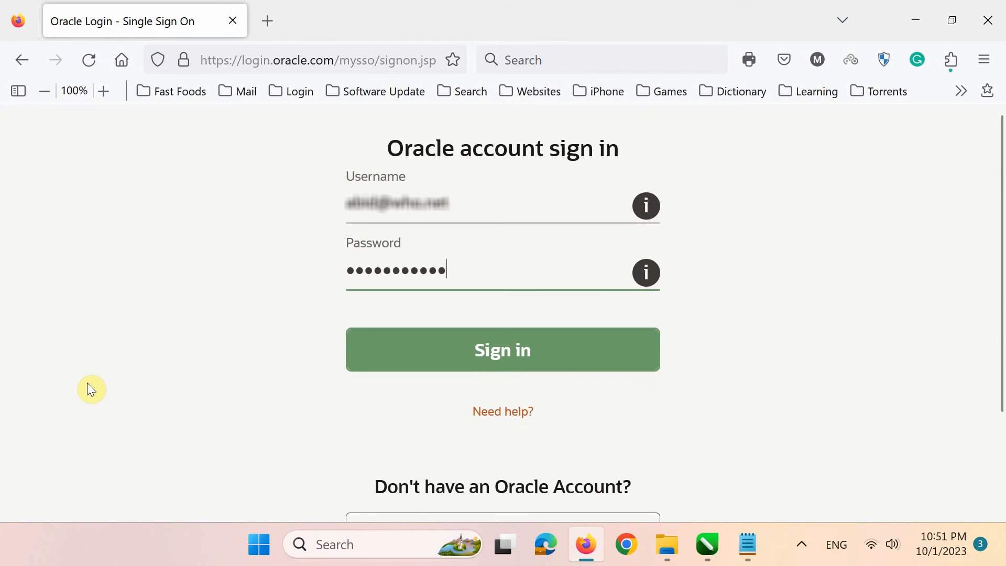
pyautogui.scroll(-3)
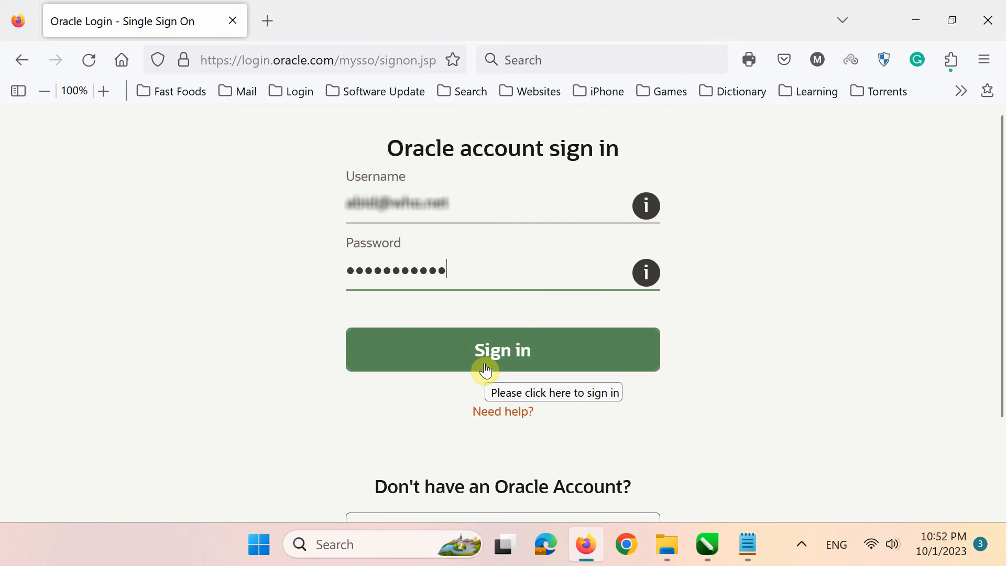
pyautogui.click(503, 350)
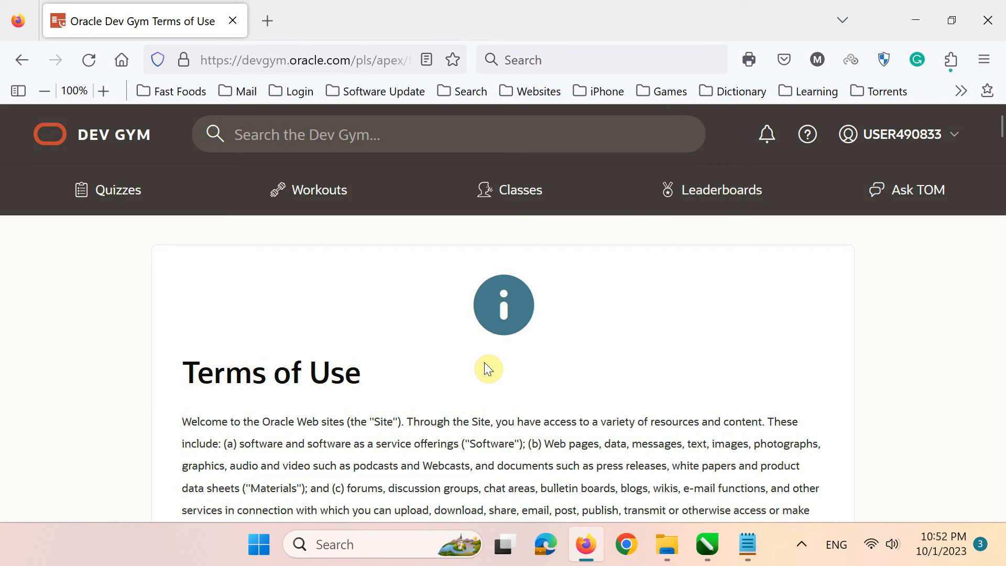
# Read through the Dev Gym Terms of Use, tick I Agree, and accept them
pyautogui.scroll(-3)
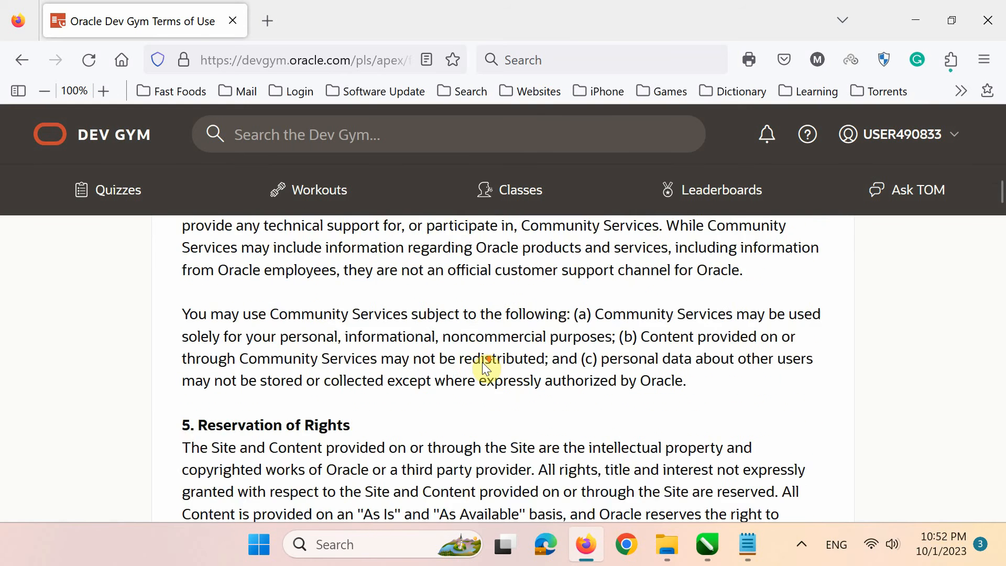
pyautogui.scroll(-3)
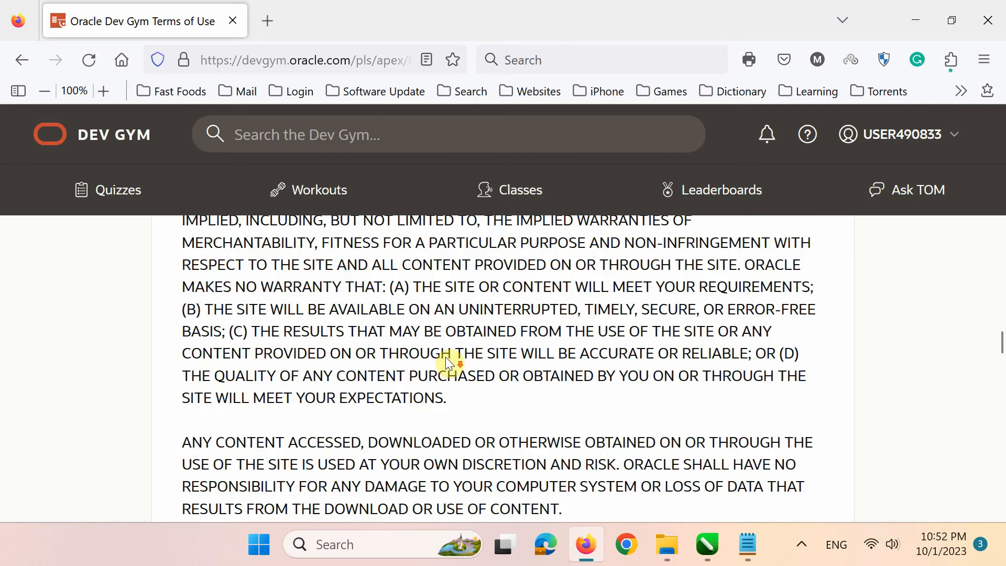
pyautogui.scroll(-3)
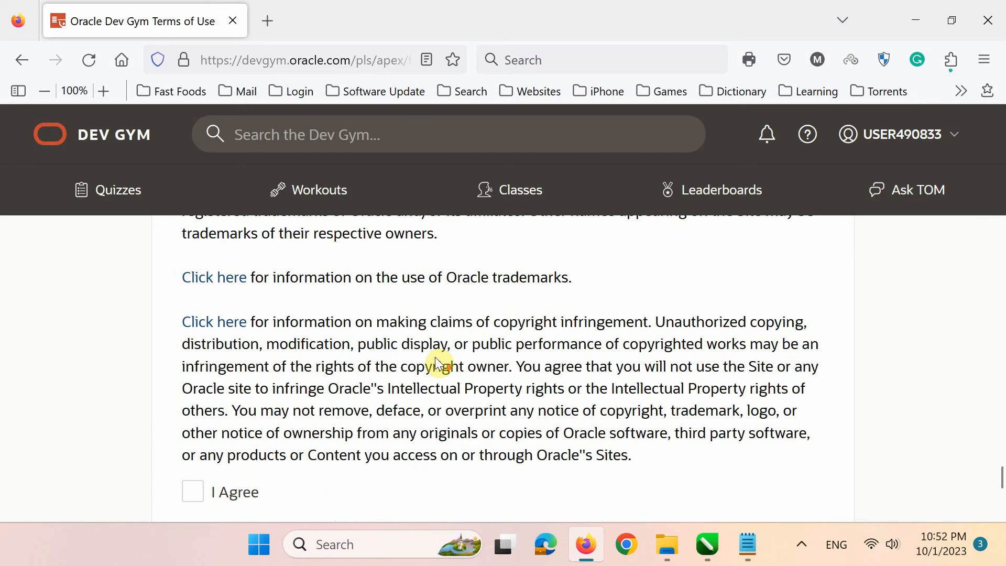
pyautogui.scroll(-3)
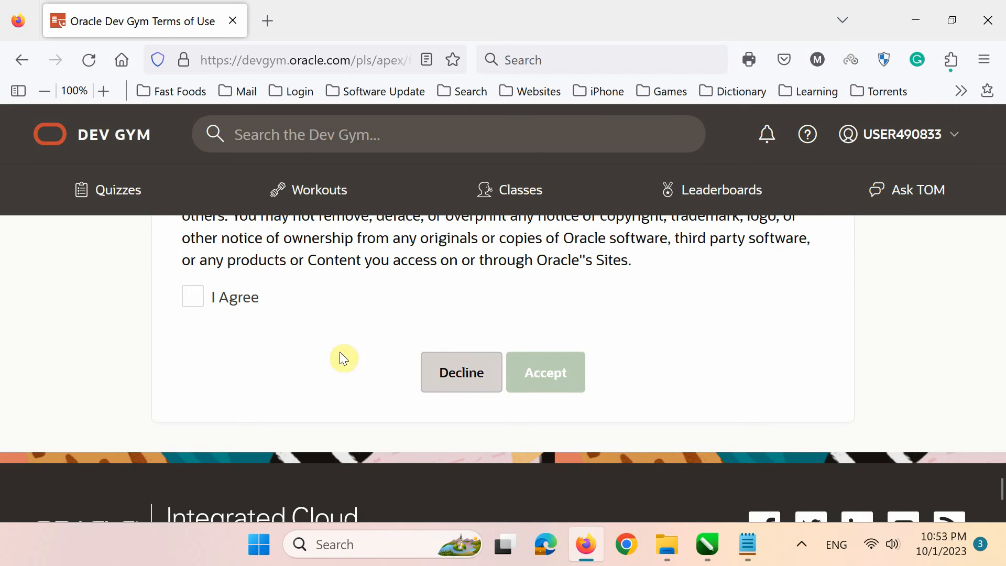
pyautogui.click(193, 295)
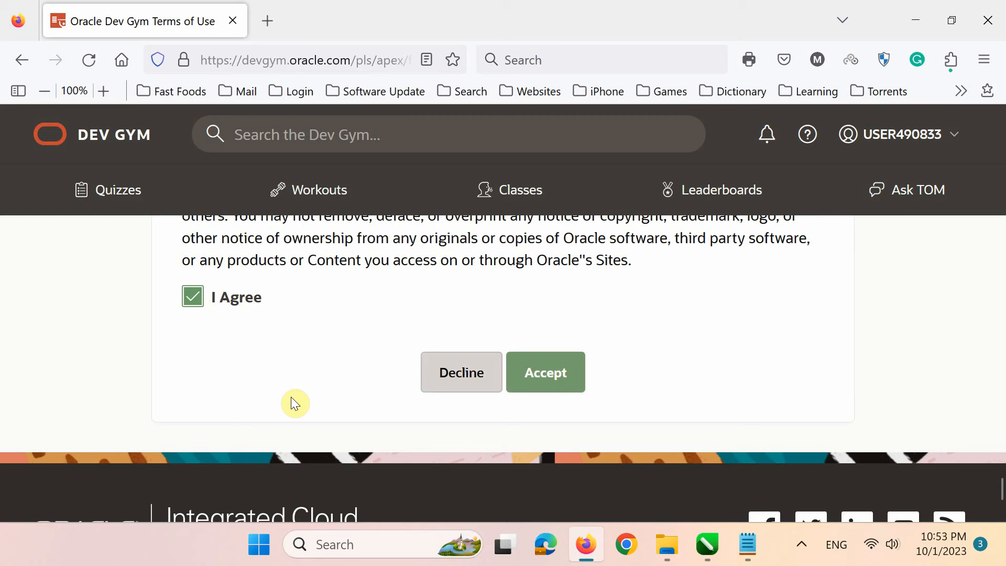
pyautogui.click(545, 372)
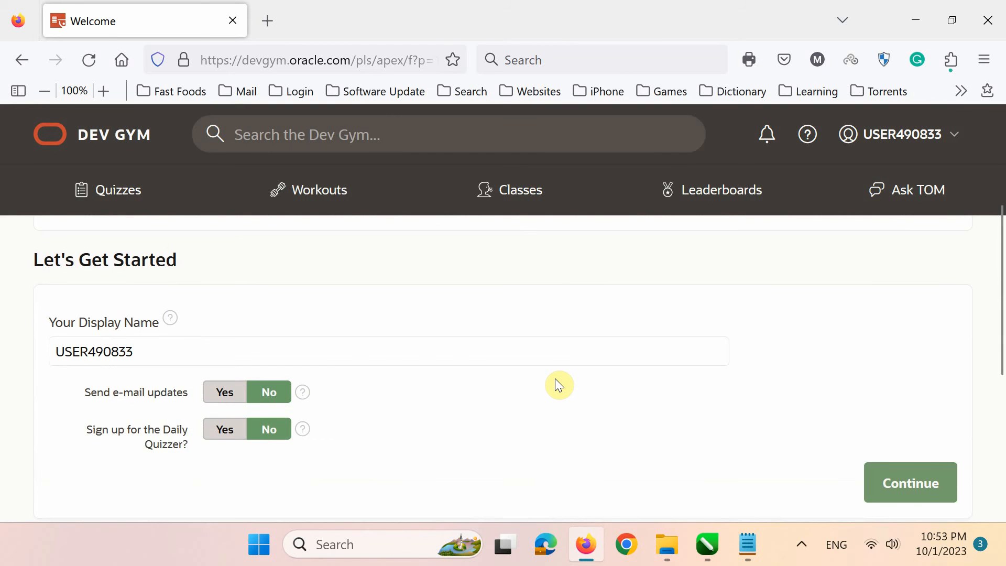
# Change the display name to 'The Oracle Professor' and continue the profile setup
pyautogui.click(110, 352)
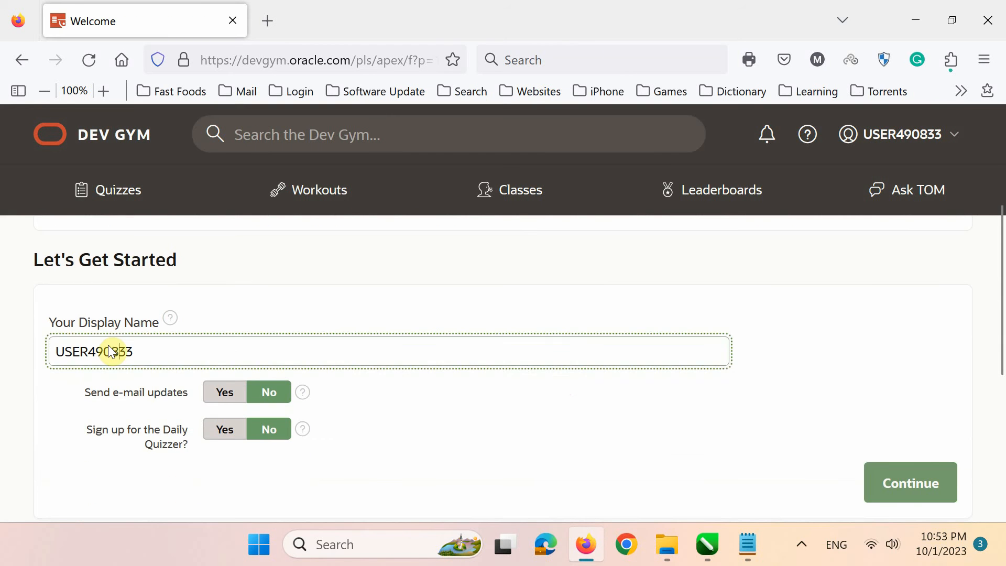
pyautogui.write('Th')
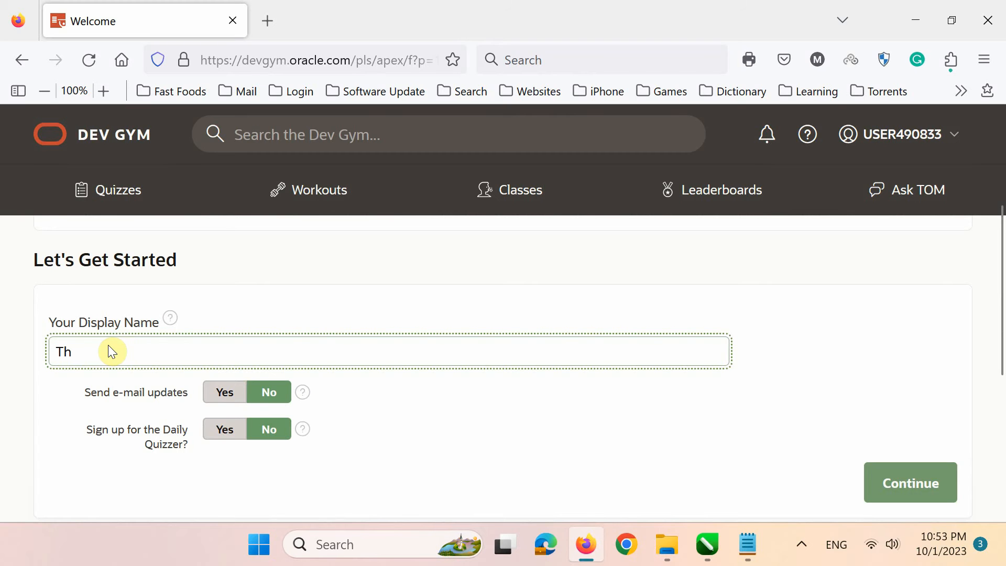
pyautogui.write('e Oracle Pro')
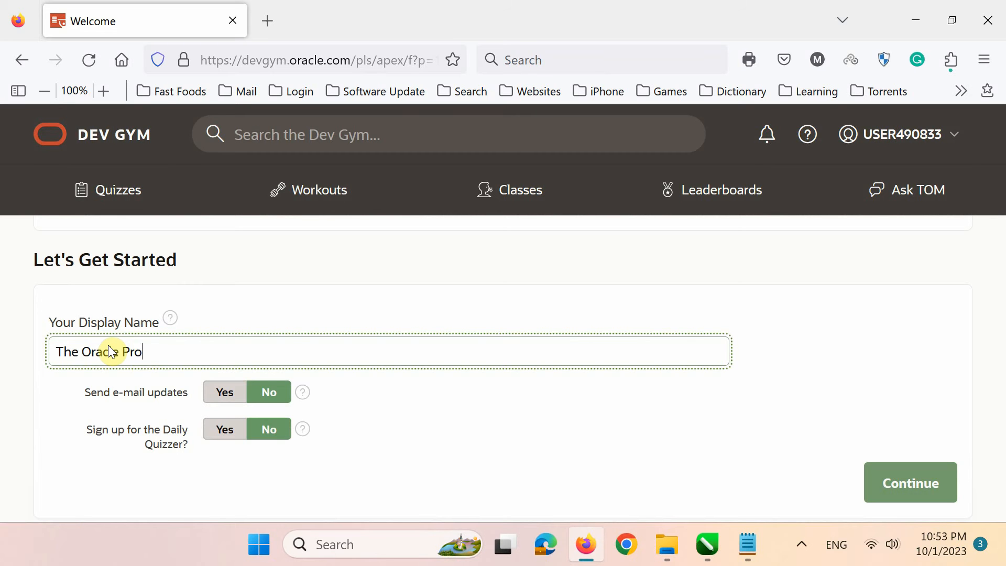
pyautogui.write('fessor')
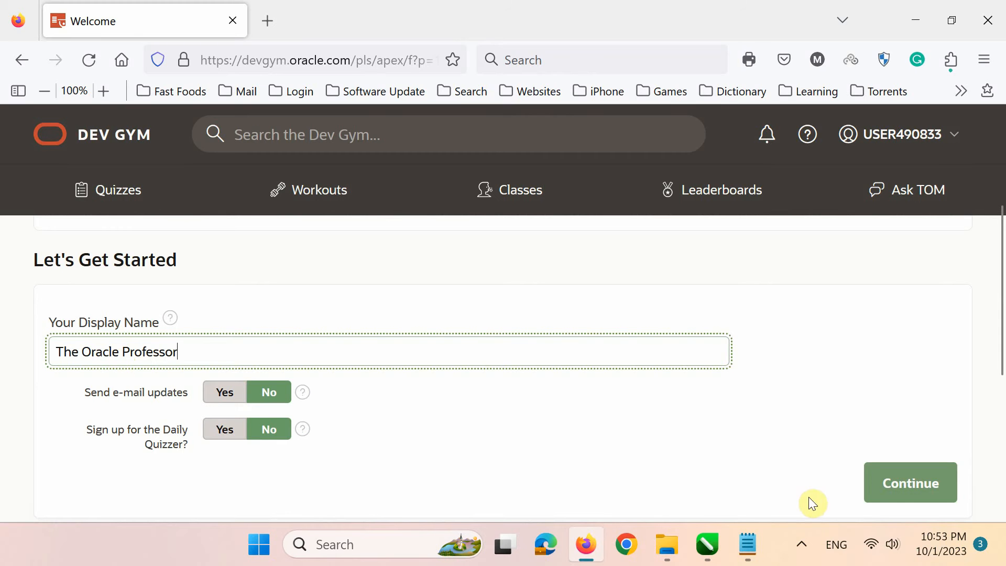
pyautogui.click(909, 482)
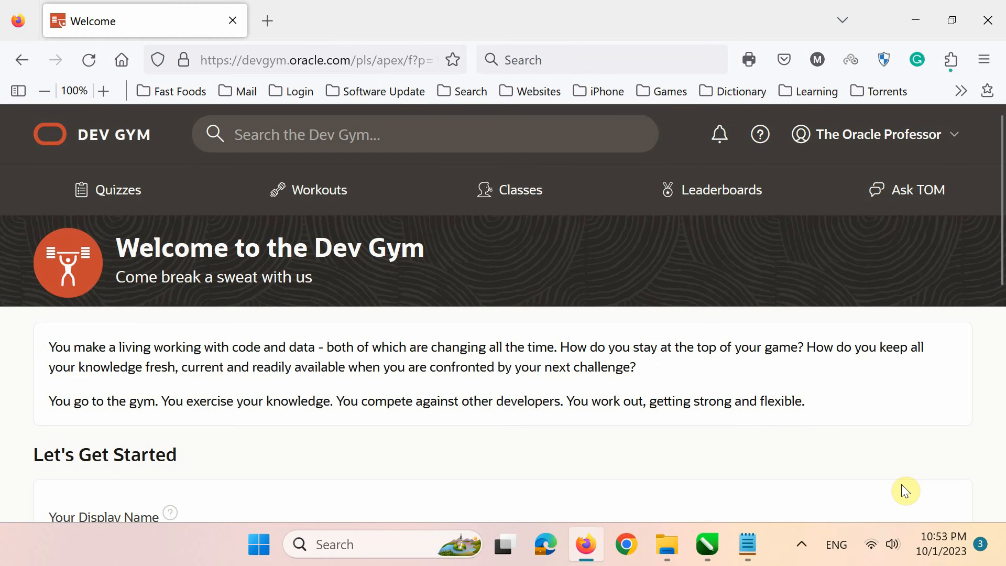
pyautogui.scroll(-3)
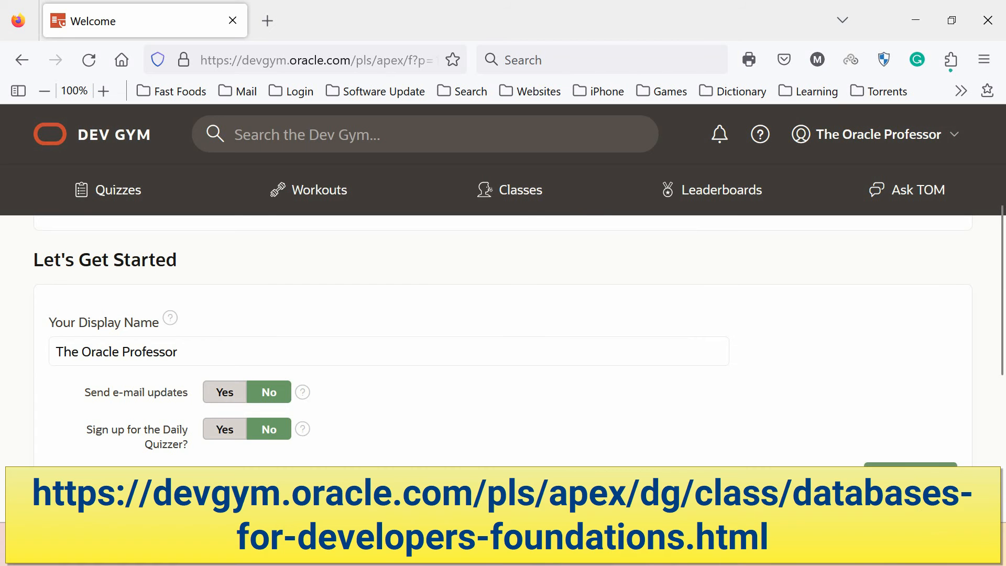
# Load the Foundations course page by pasting its link into the address bar
pyautogui.click(315, 54)
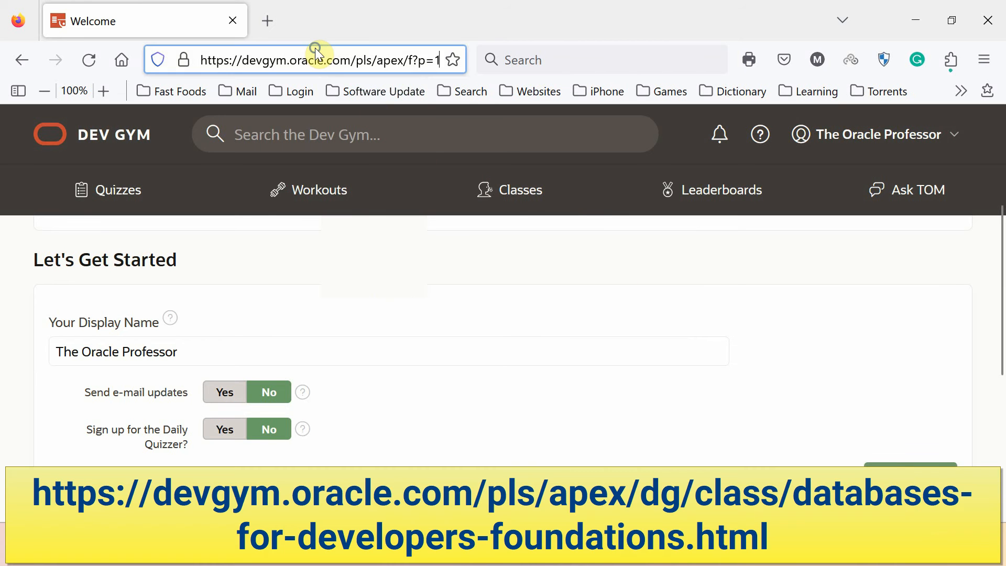
pyautogui.rightClick(315, 60)
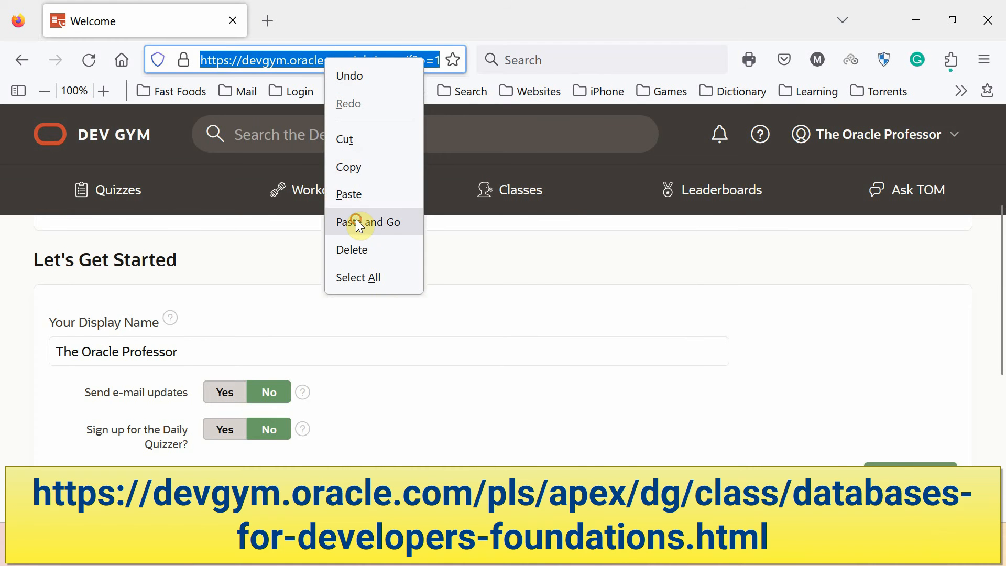
pyautogui.click(368, 222)
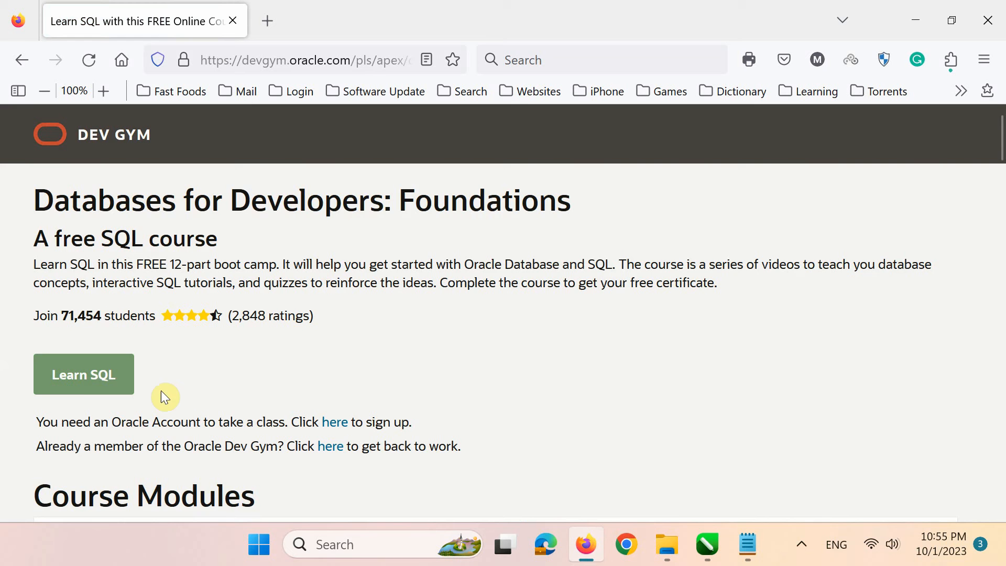
# Enroll in the Foundations class and open Module 1: Tables from the Class Outline
pyautogui.click(83, 373)
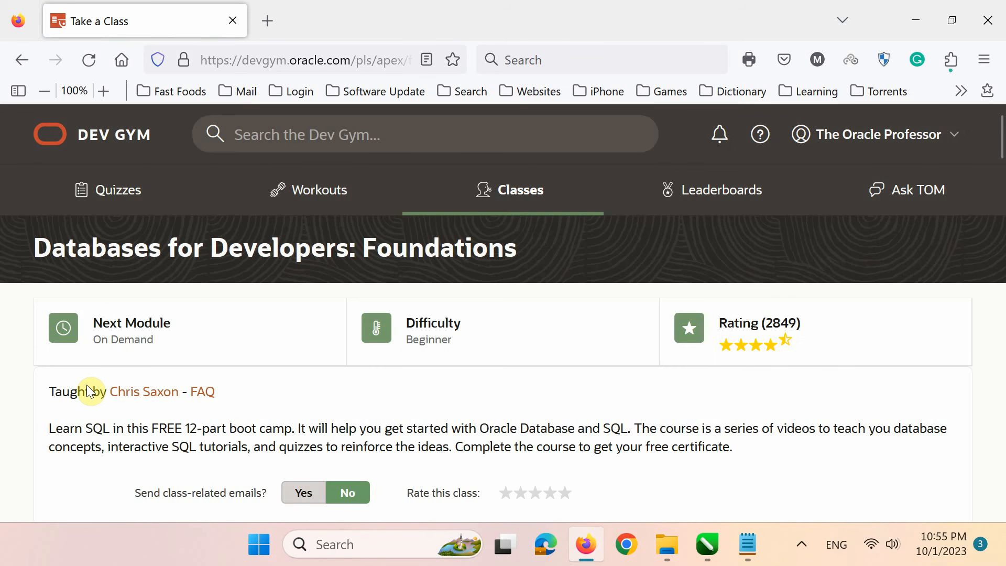
pyautogui.scroll(-3)
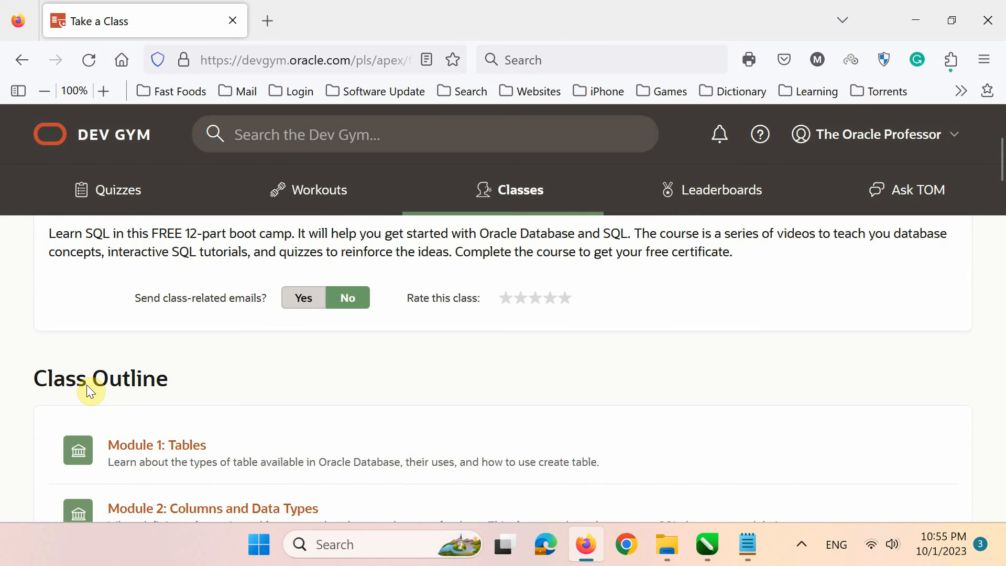
pyautogui.scroll(-3)
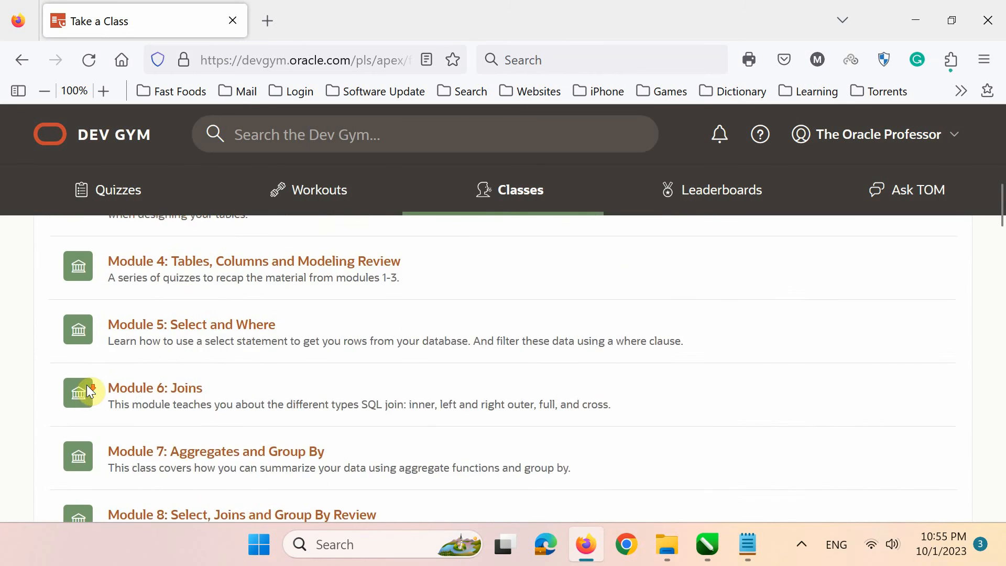
pyautogui.scroll(-3)
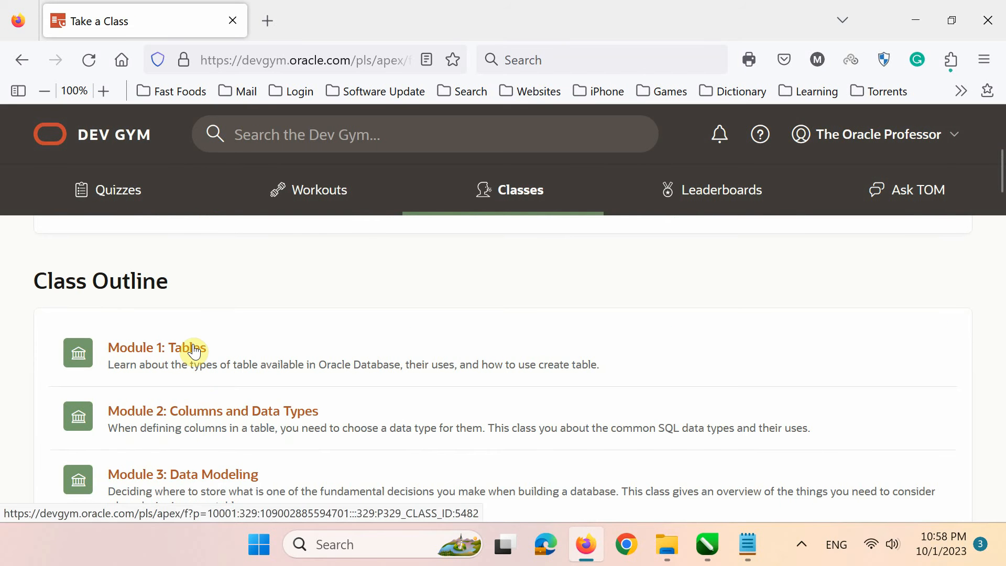
pyautogui.click(157, 348)
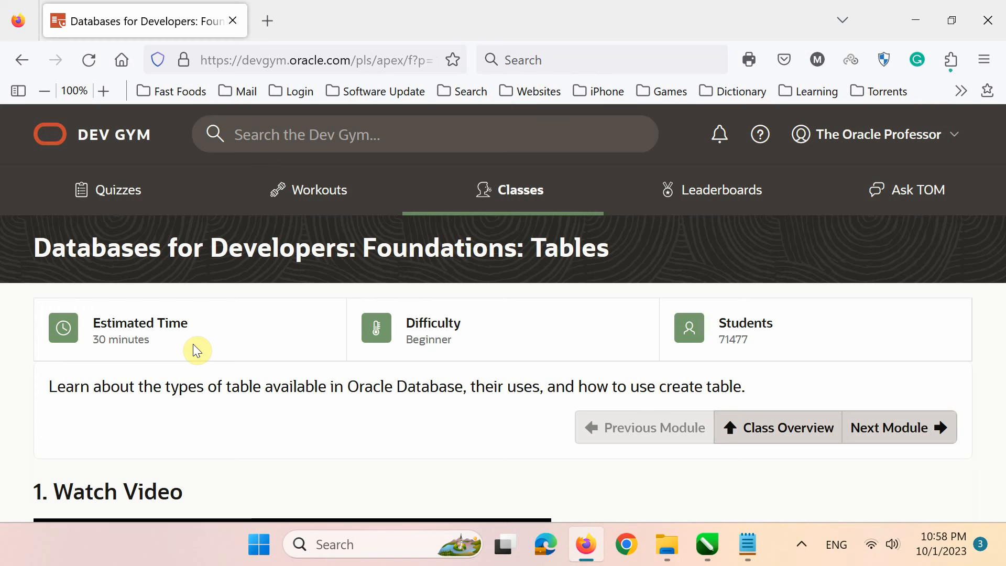
# Open the 'Creating Tables: Databases for Developers' Live SQL tutorial from the Tables module
pyautogui.scroll(-3)
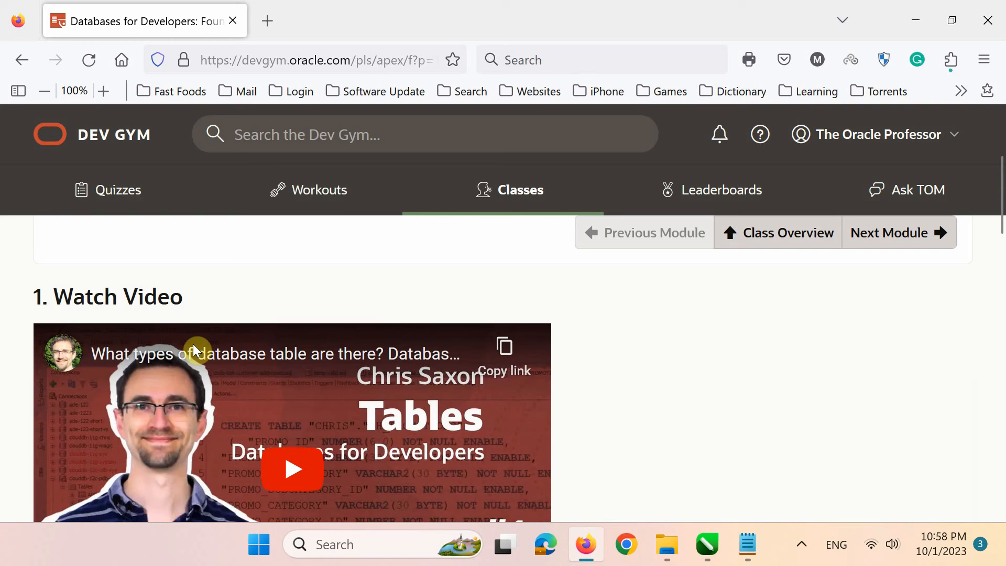
pyautogui.scroll(-3)
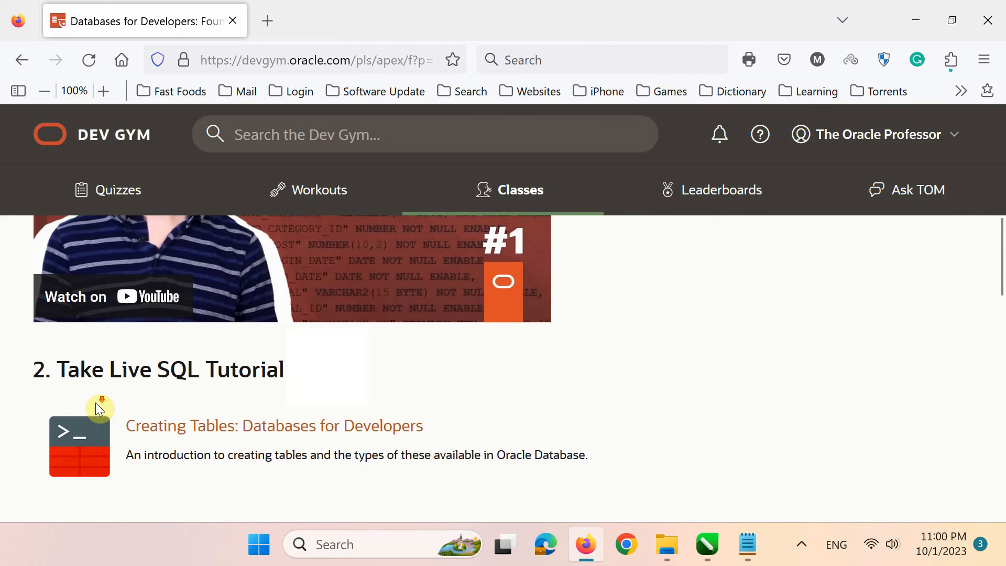
pyautogui.scroll(-3)
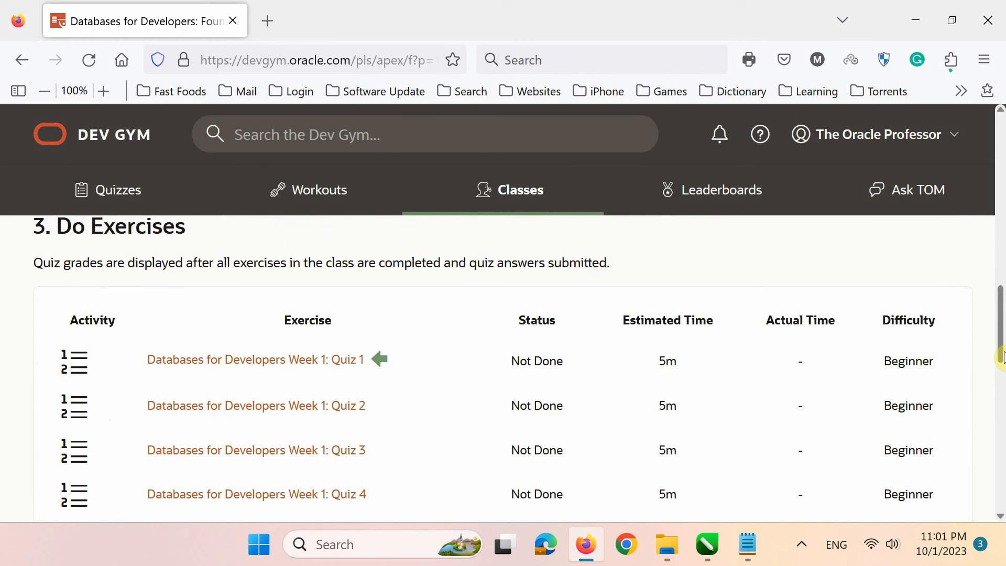
pyautogui.scroll(3)
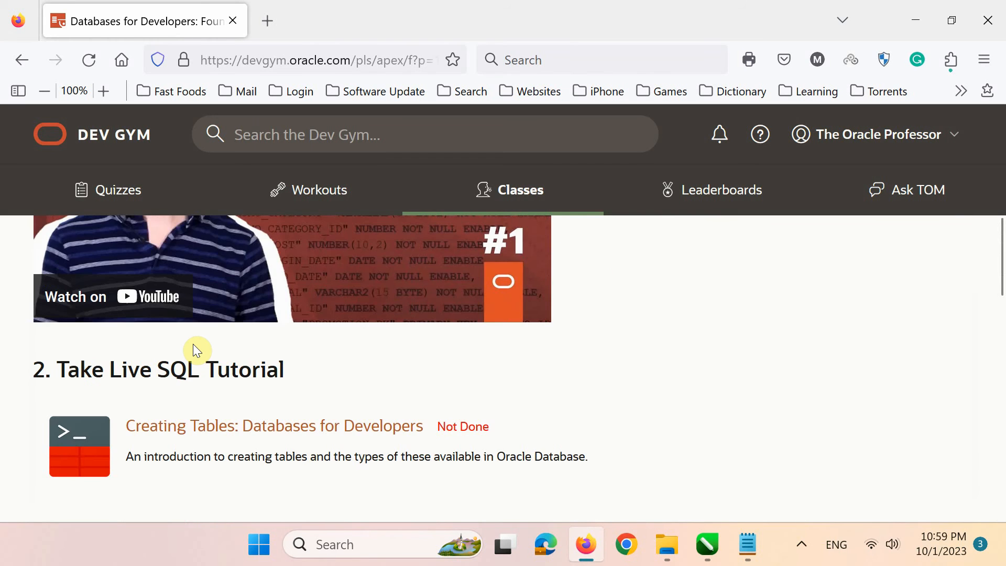
pyautogui.moveTo(270, 431)
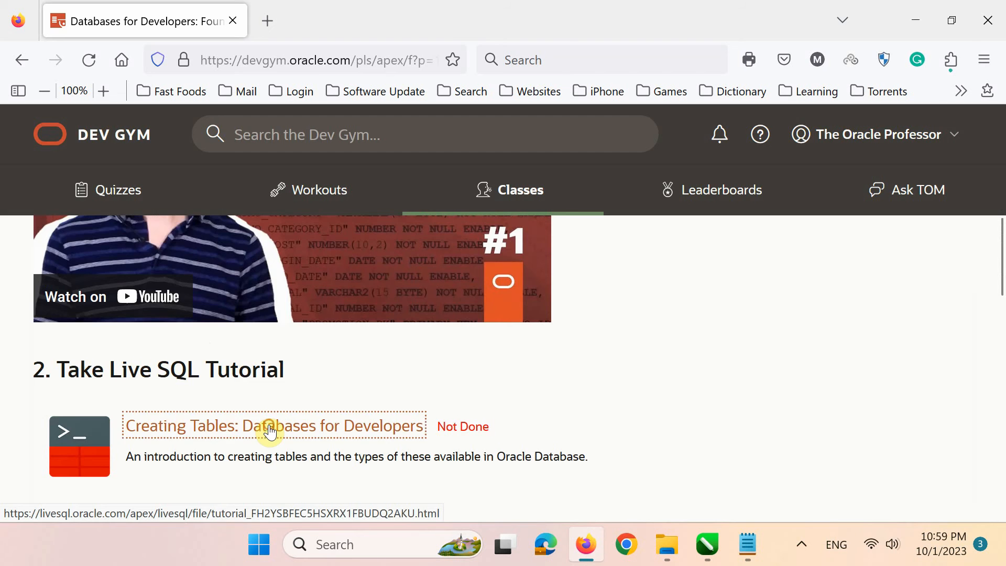
pyautogui.click(269, 425)
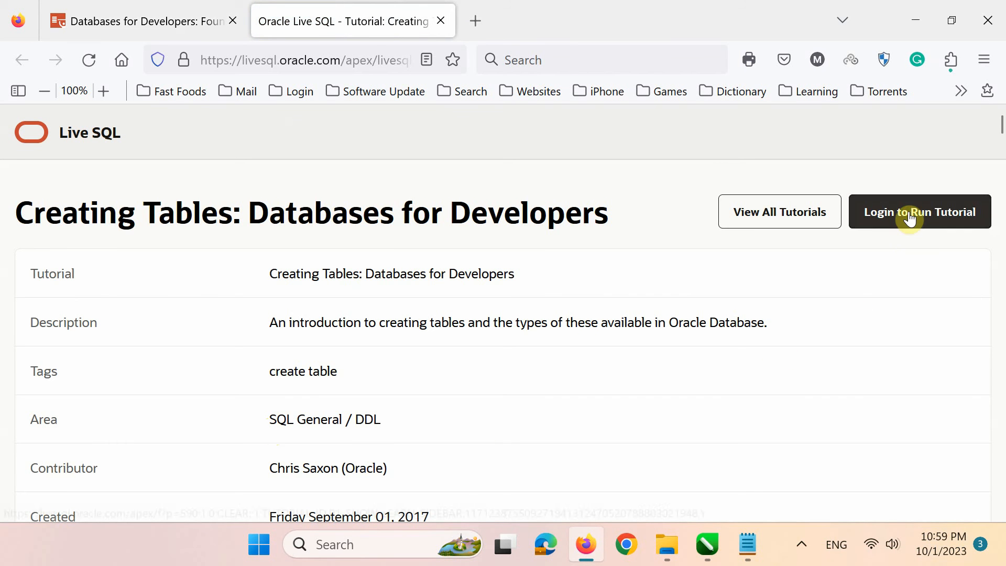
# Log in to run the Live SQL tutorial and go to its Creating a Table section
pyautogui.click(910, 211)
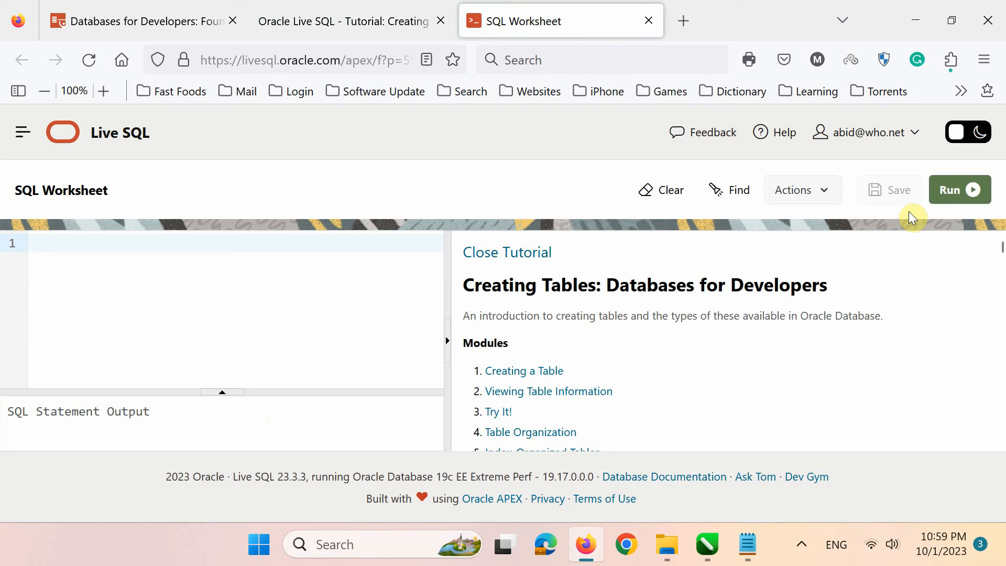
pyautogui.scroll(-3)
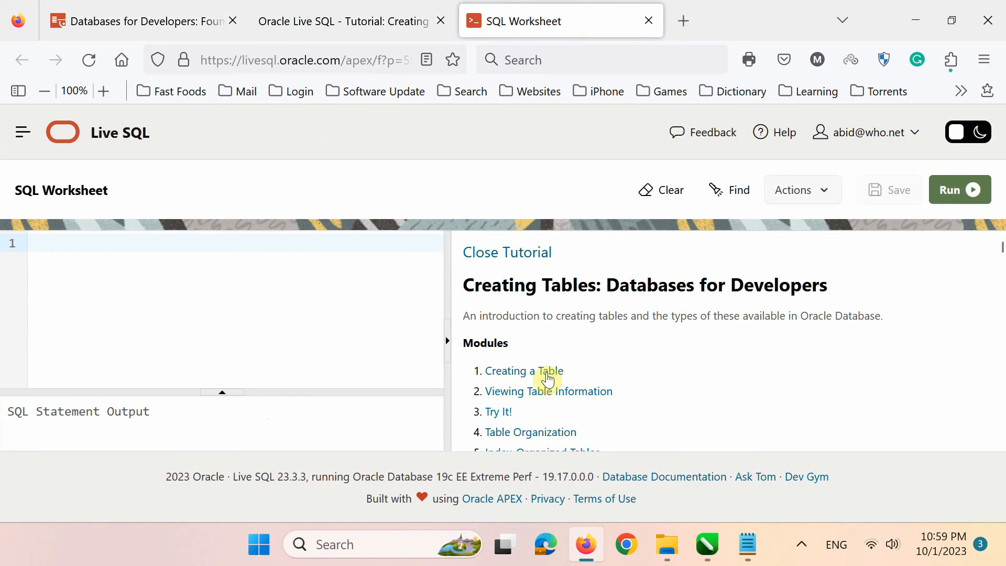
pyautogui.click(523, 371)
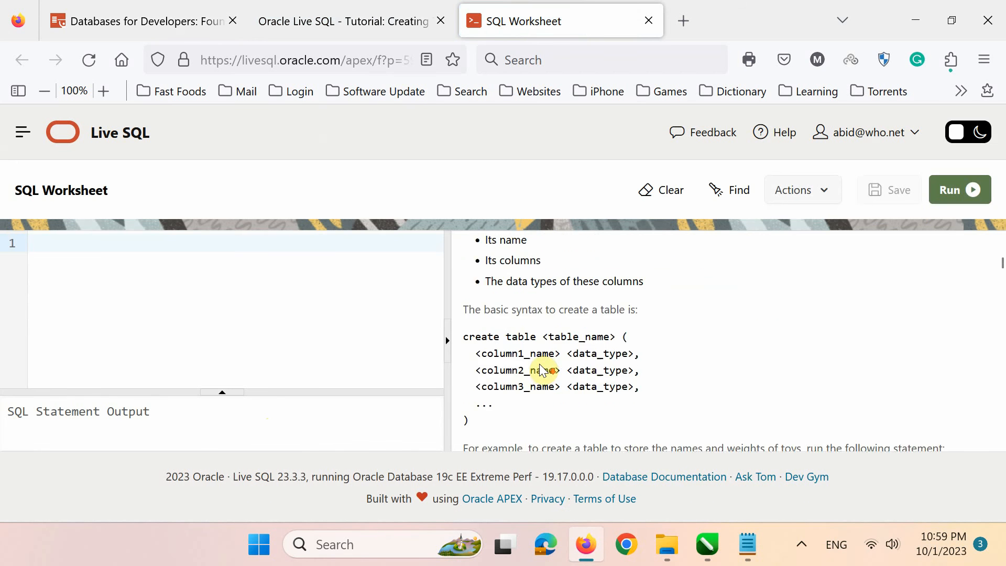
# Insert the create table toys example into the editor and run it
pyautogui.scroll(-3)
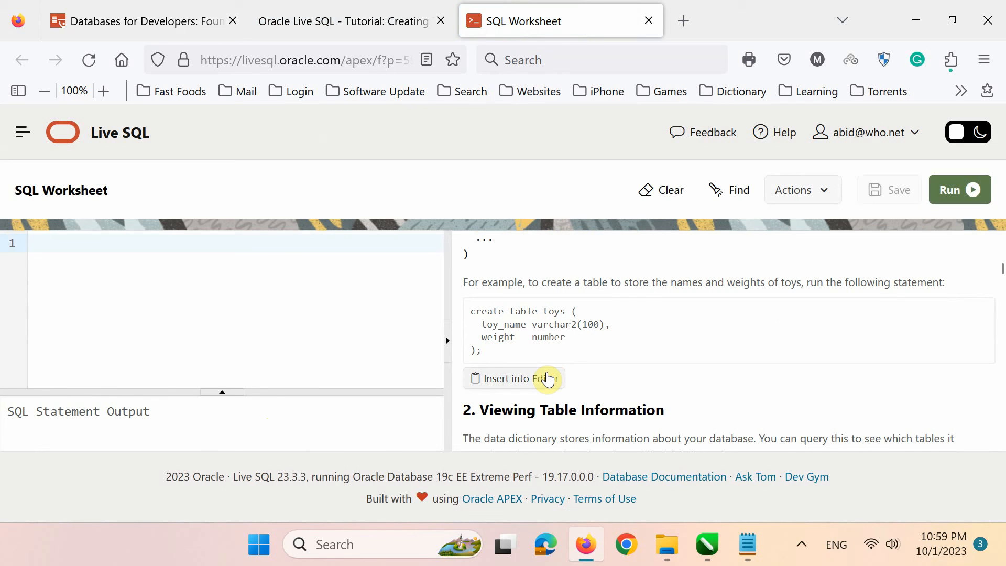
pyautogui.click(513, 378)
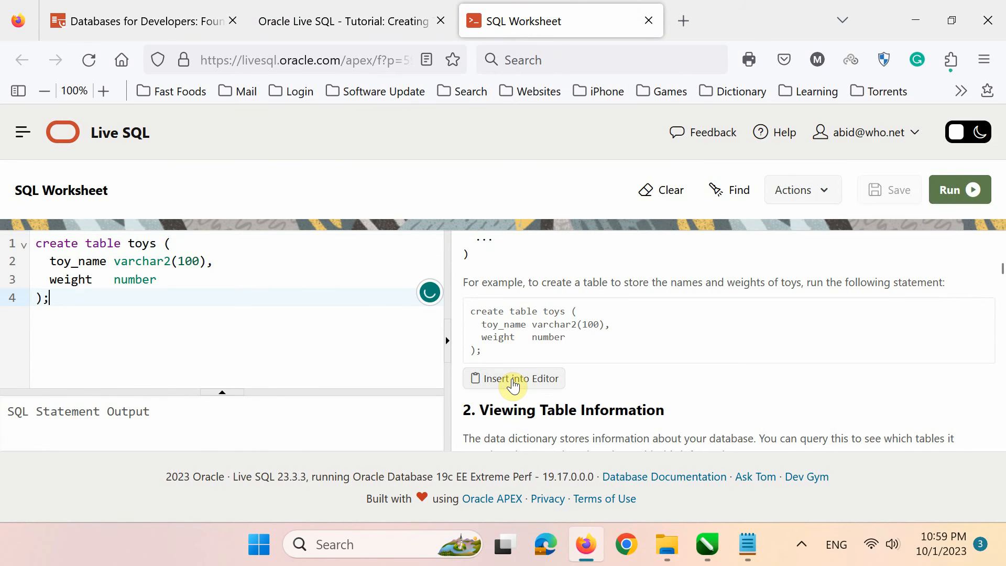
pyautogui.moveTo(332, 390)
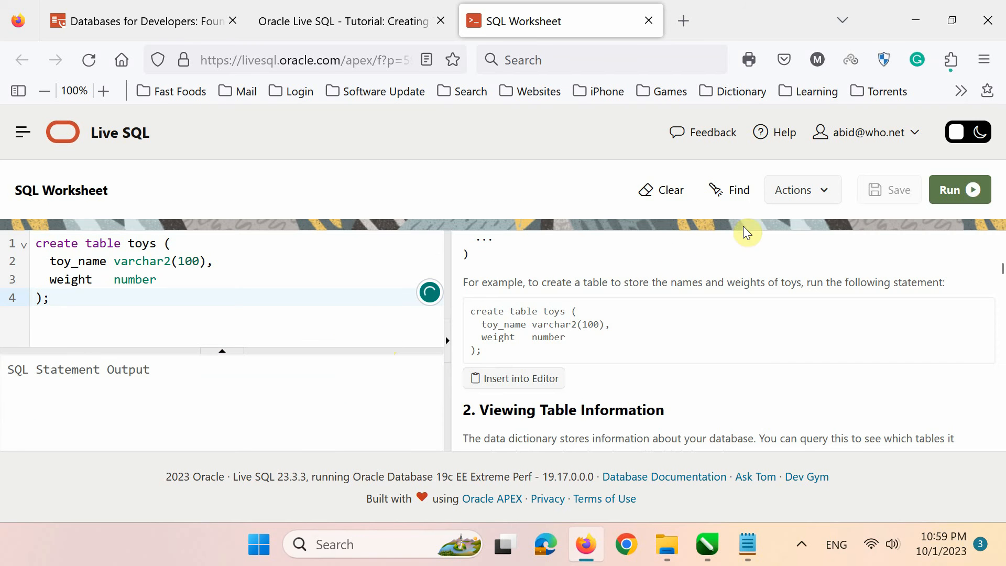
pyautogui.click(952, 193)
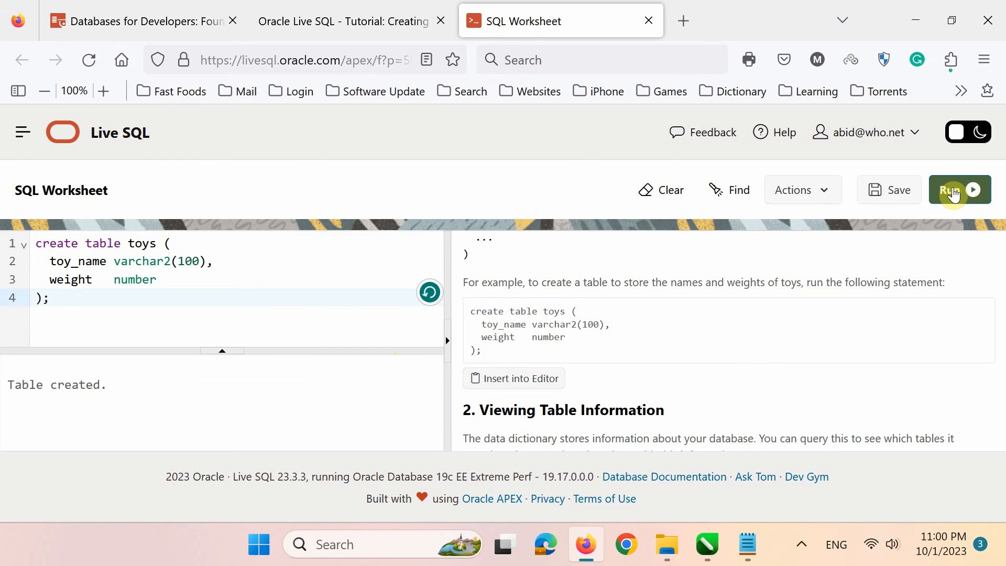
# Clear the worksheet, then insert and run the user_tables query to show the TOYS table
pyautogui.scroll(-3)
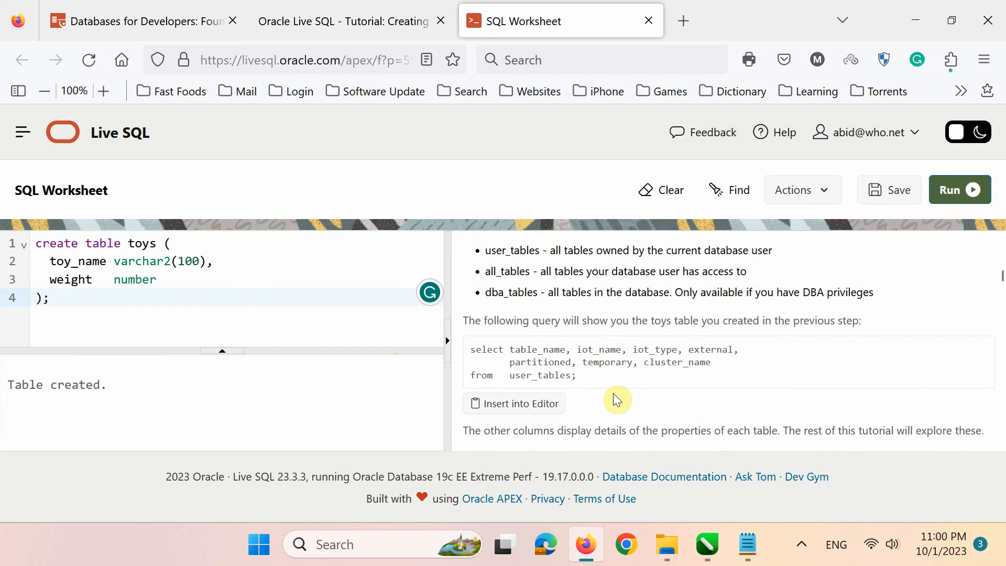
pyautogui.moveTo(625, 407)
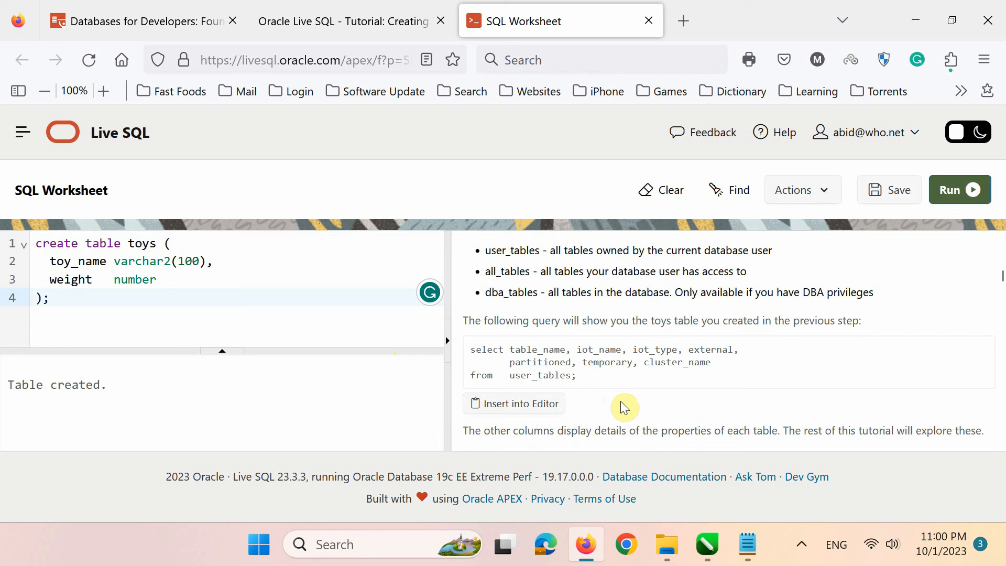
pyautogui.moveTo(602, 227)
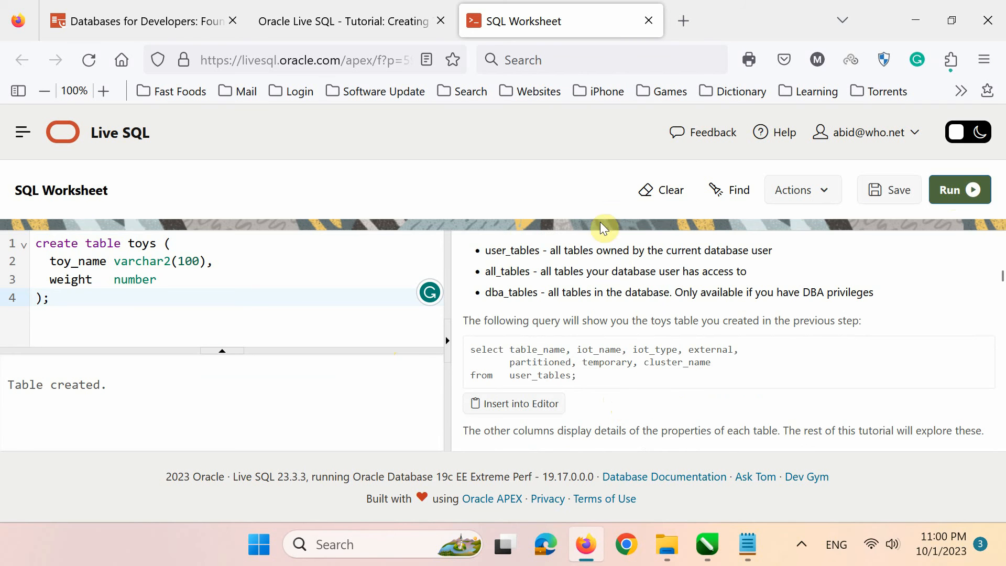
pyautogui.click(672, 189)
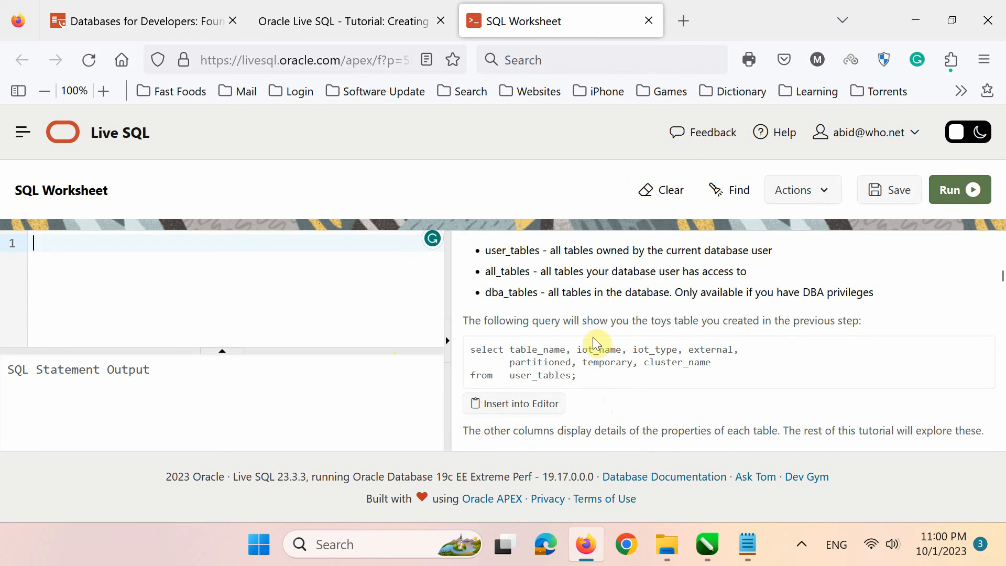
pyautogui.click(520, 404)
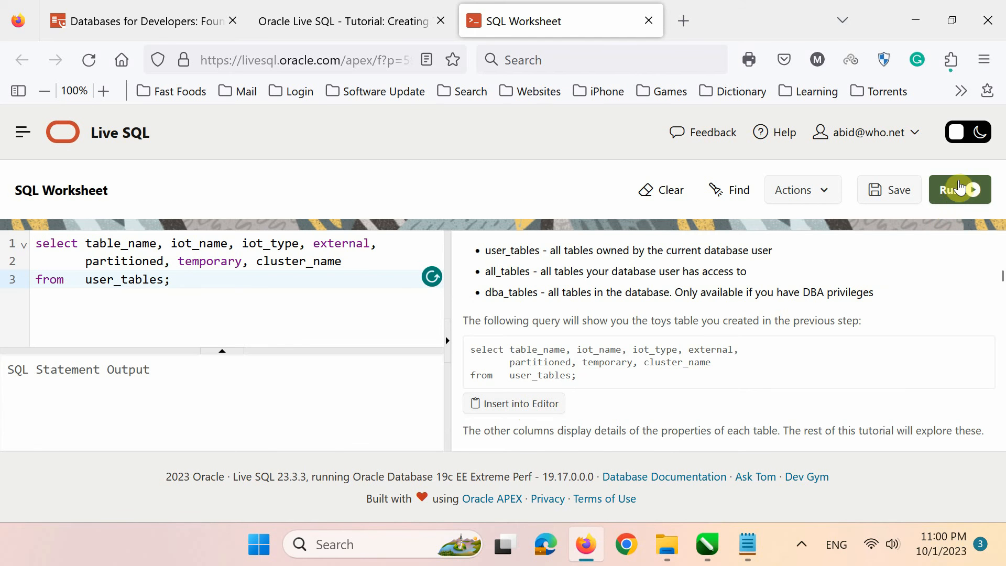
pyautogui.click(953, 189)
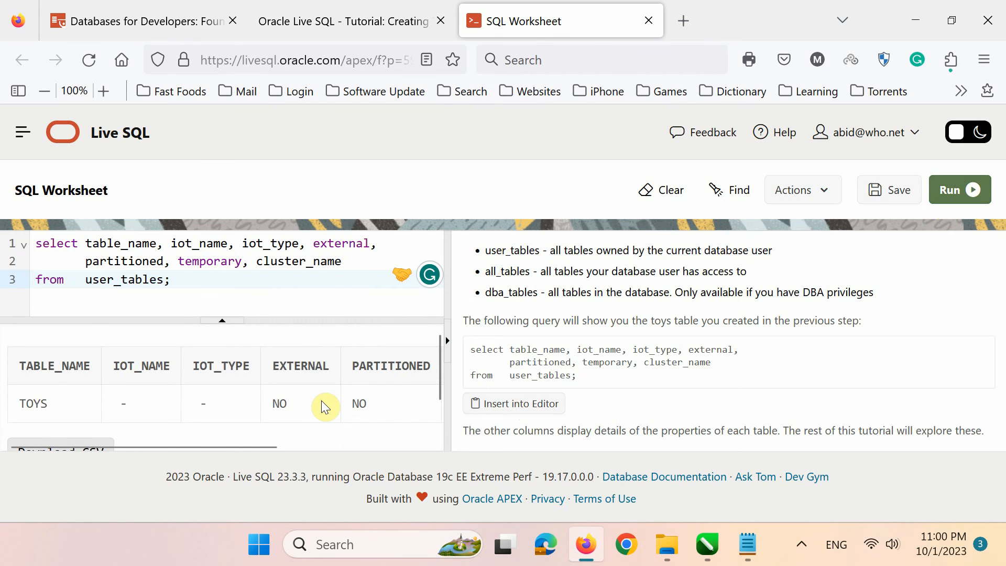
pyautogui.scroll(-3)
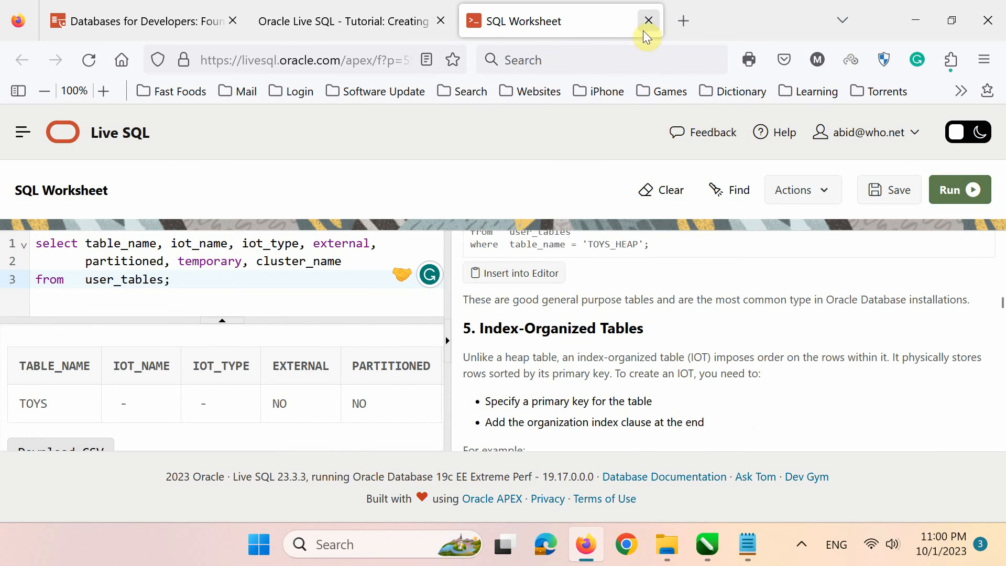
# Close the SQL Worksheet and tutorial tabs and scroll to the Week 1 quiz exercises
pyautogui.click(648, 20)
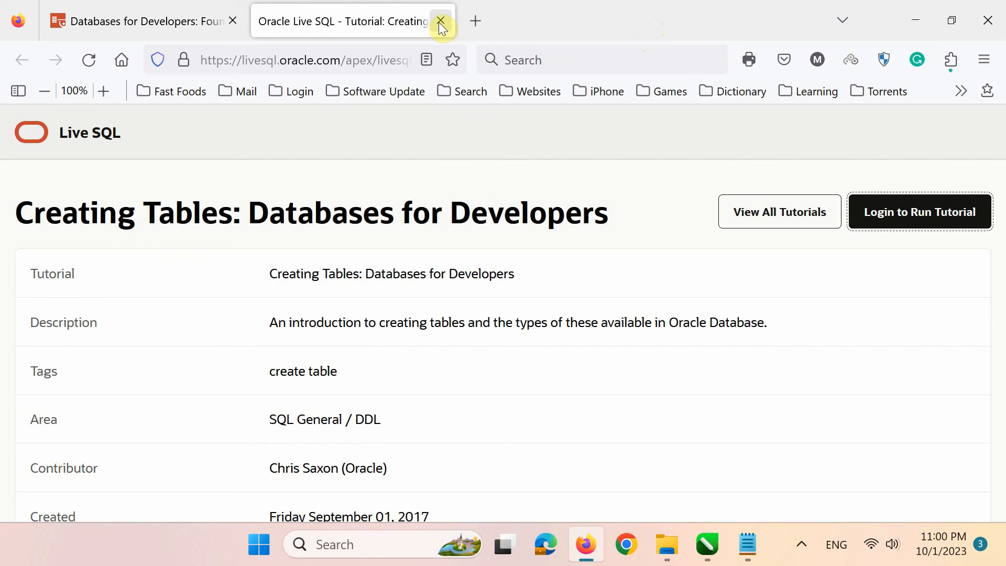
pyautogui.click(441, 21)
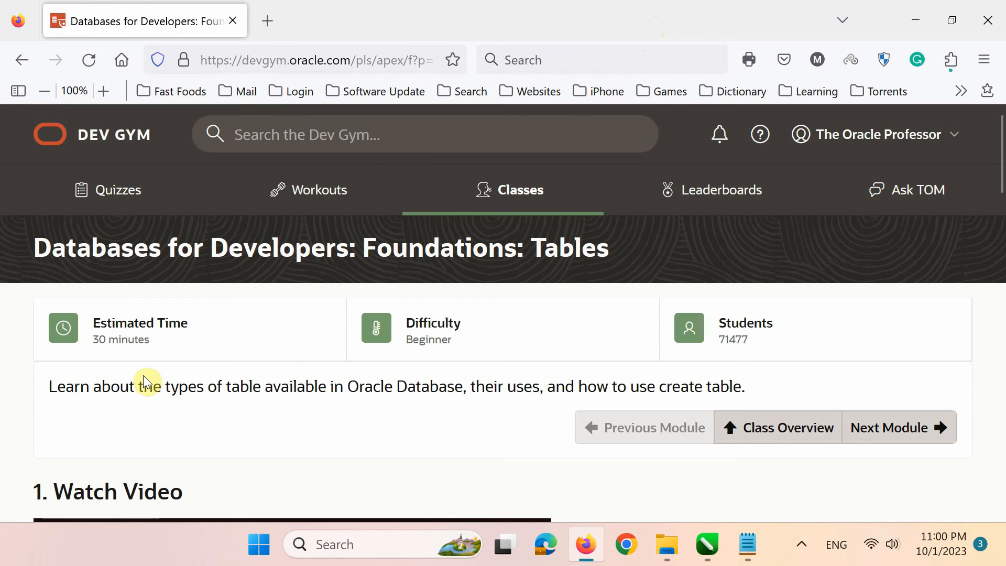
pyautogui.scroll(-3)
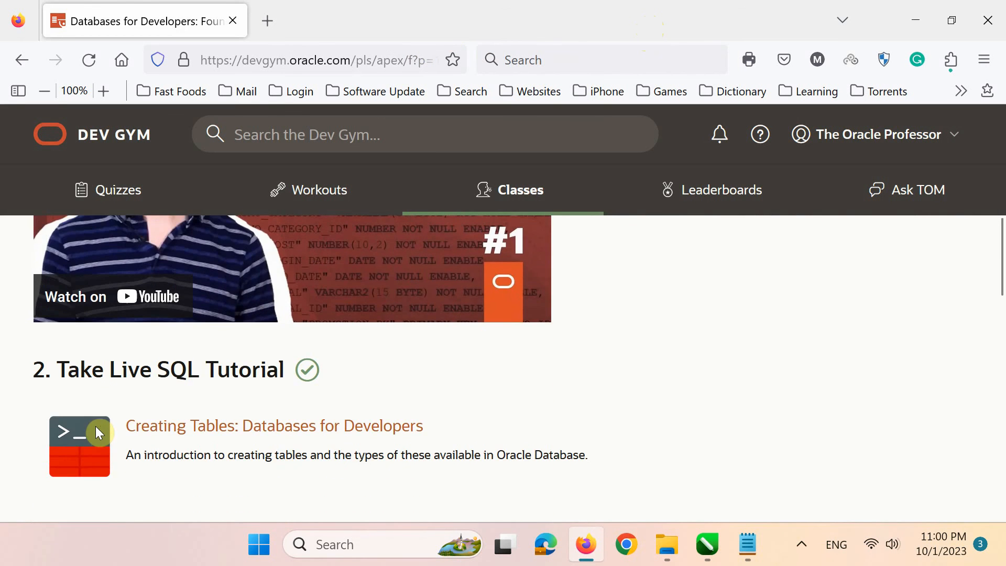
pyautogui.scroll(-3)
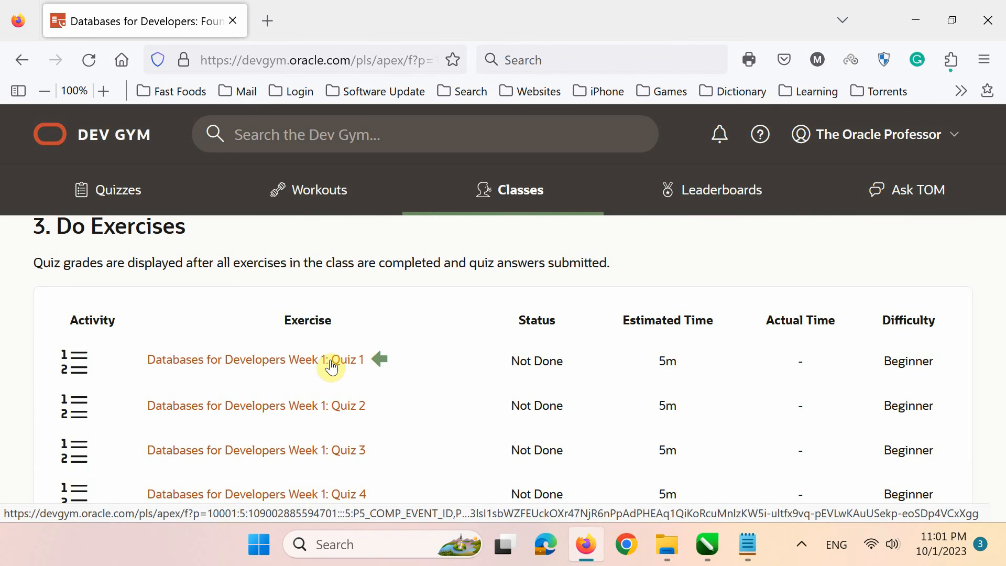
# Open 'Databases for Developers Week 1: Quiz 1' and scroll through its heap-table answer choices
pyautogui.click(330, 360)
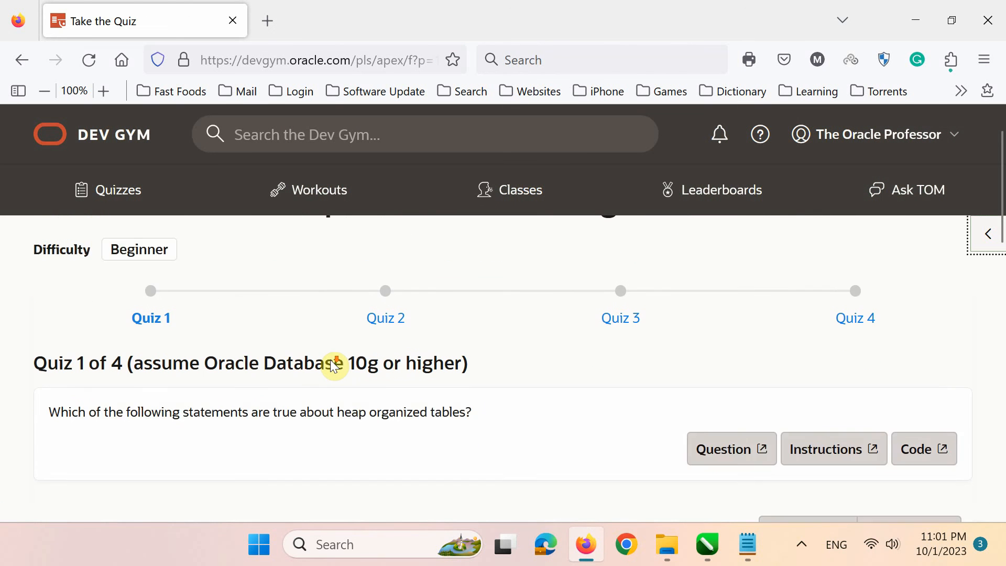
pyautogui.scroll(-3)
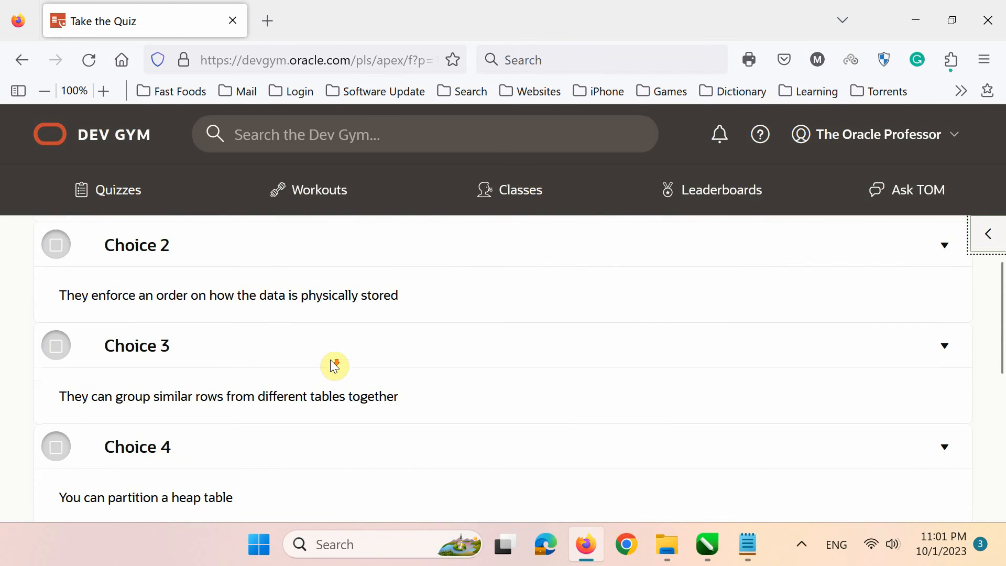
pyautogui.scroll(-3)
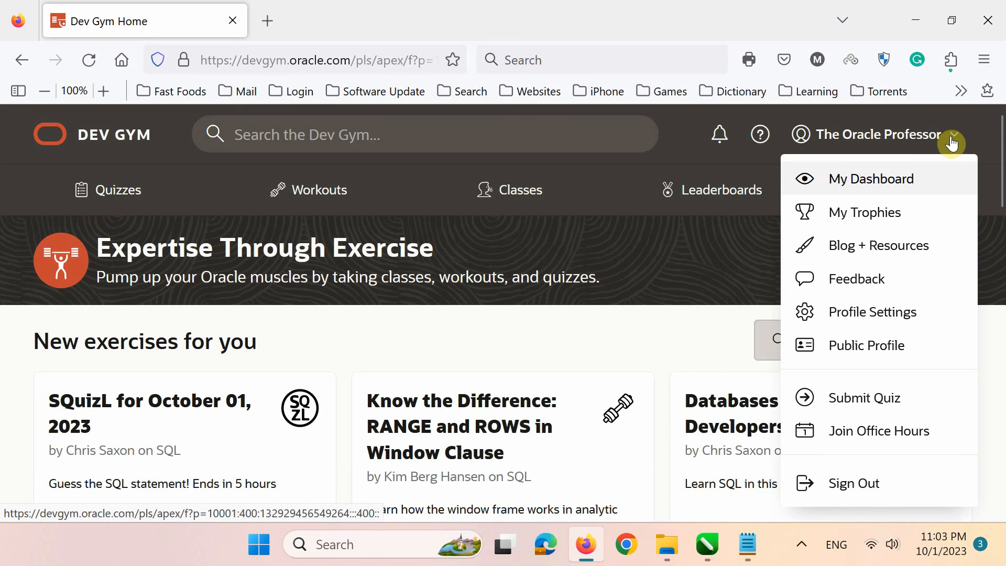
# Open My Dashboard and scroll down to the Foundations class listing
pyautogui.click(871, 178)
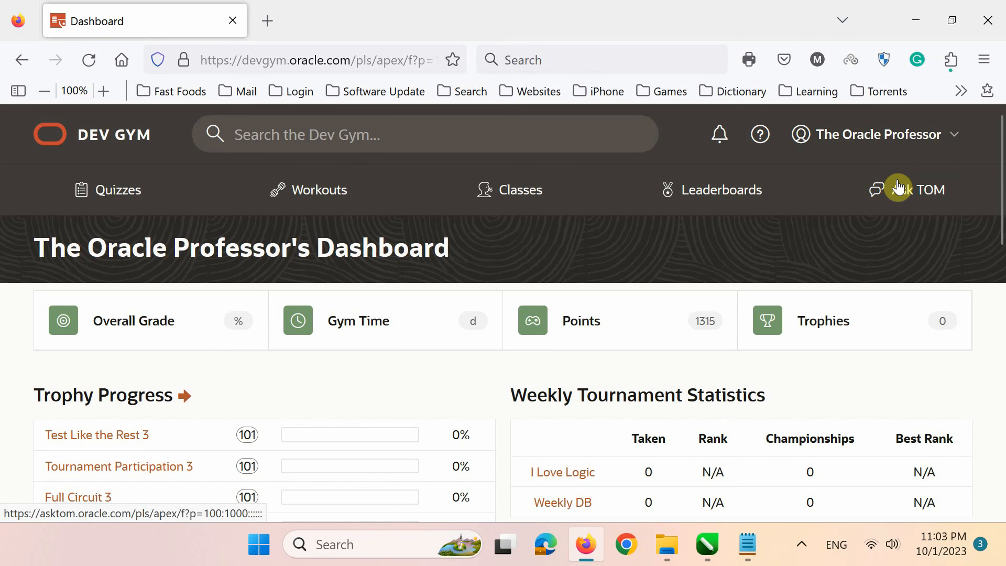
pyautogui.scroll(-3)
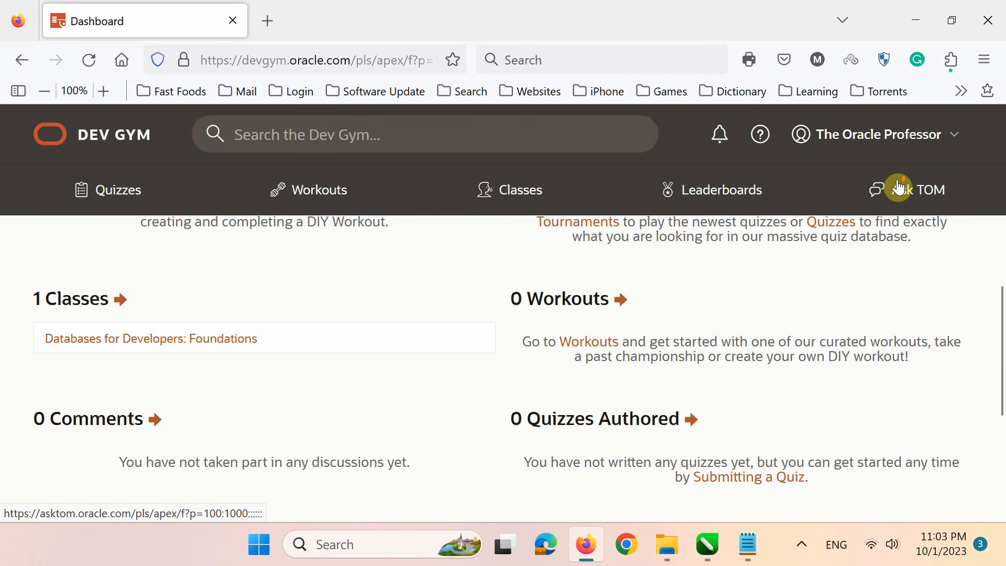